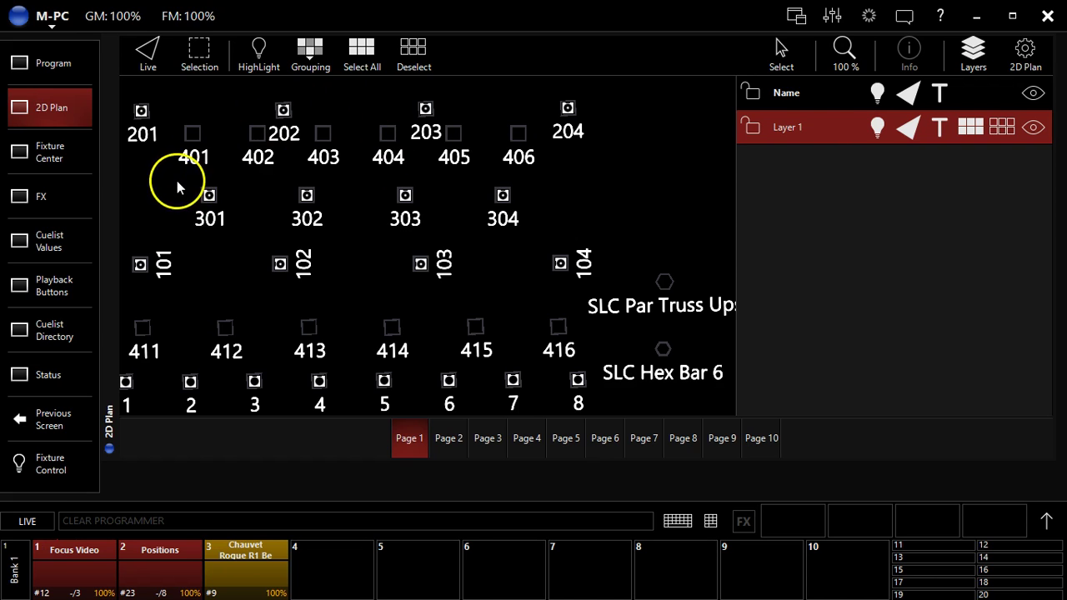
Step: Select fixtures 301 through 304 in the 2D Plan with a selection box
{"action": "left_click_drag", "start_coordinate": [175, 182], "coordinate": [542, 225]}
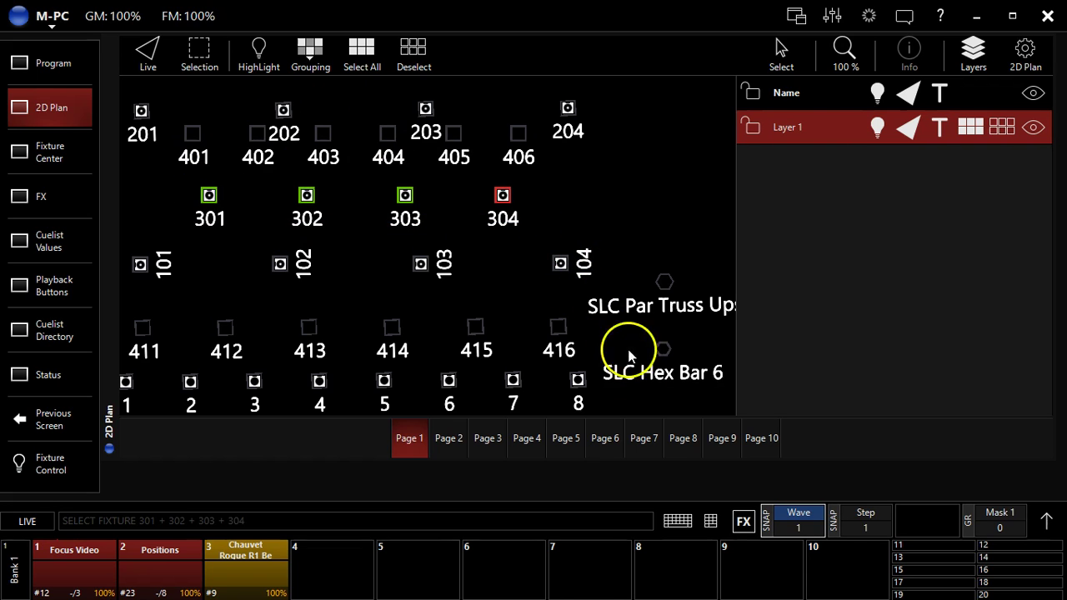
{"action": "mouse_move", "coordinate": [548, 246]}
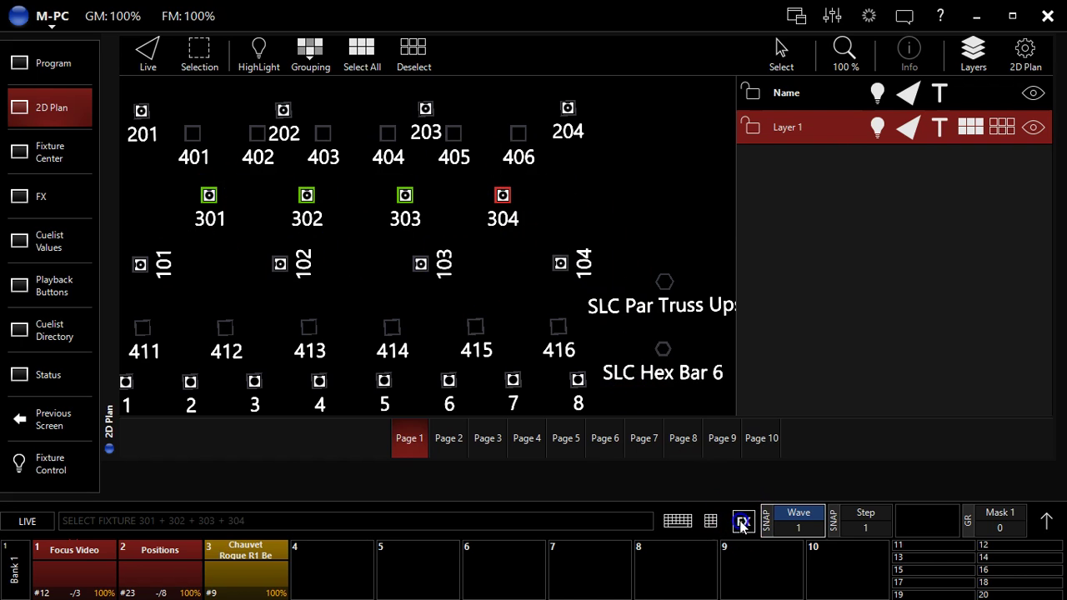
Step: Show the Intensity attribute controls for fixtures 301–304 from the attribute group list
{"action": "left_click", "coordinate": [742, 520]}
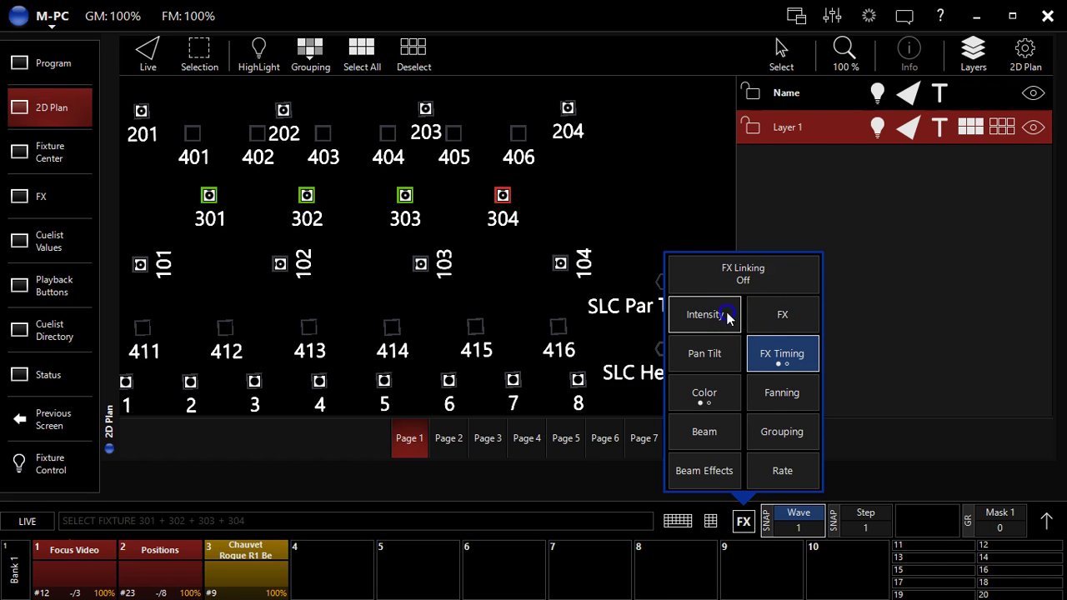
{"action": "left_click", "coordinate": [703, 313]}
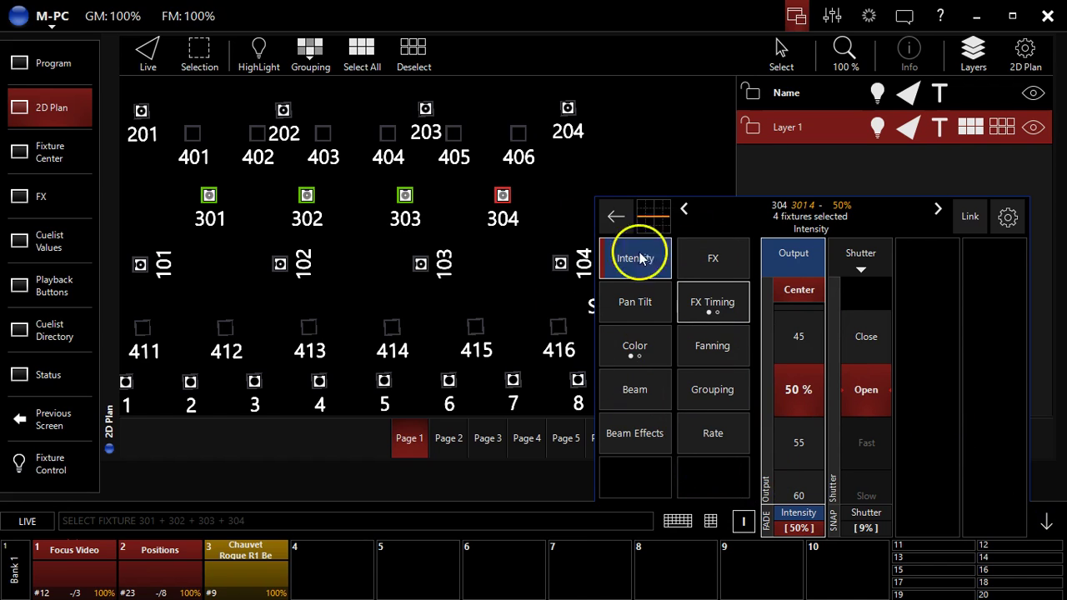
{"action": "mouse_move", "coordinate": [657, 285]}
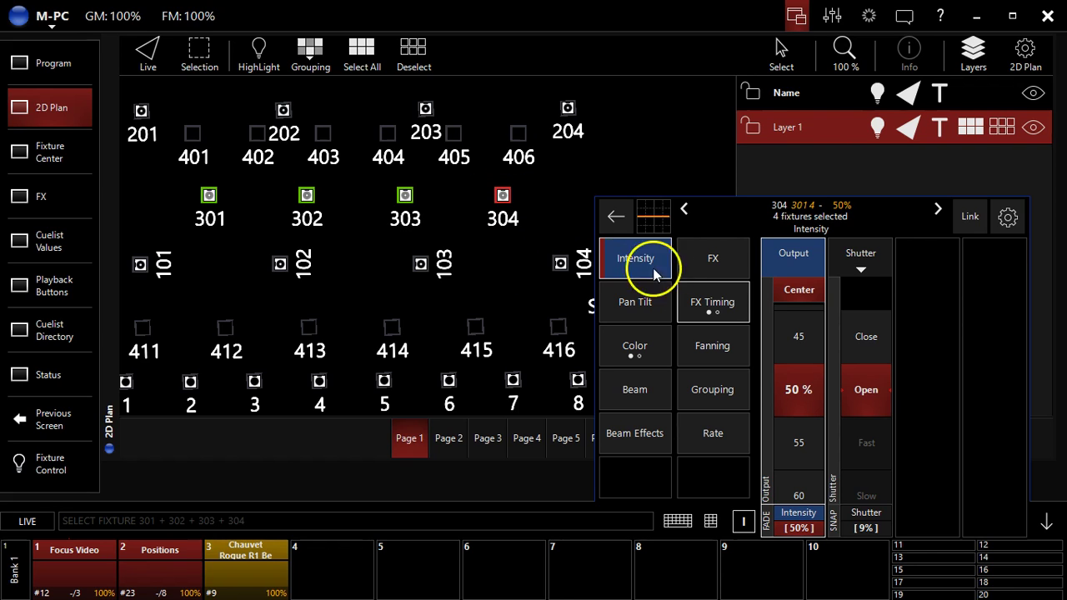
Step: Bring up the intensity FX parameters (swing, speed, mode, multiplier) for fixtures 301–304
{"action": "left_click", "coordinate": [714, 257]}
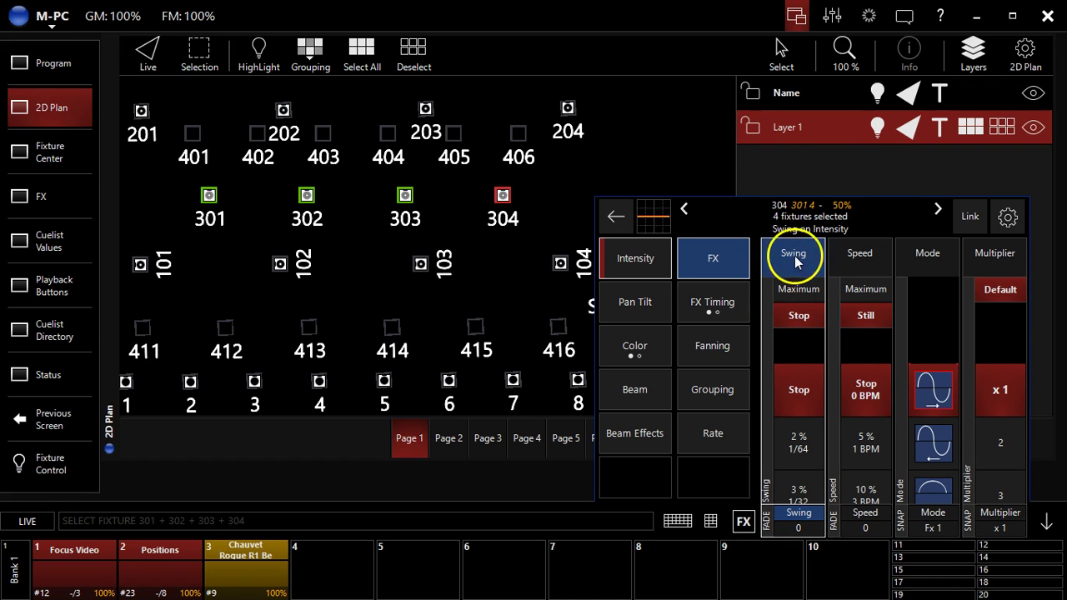
{"action": "mouse_move", "coordinate": [860, 253]}
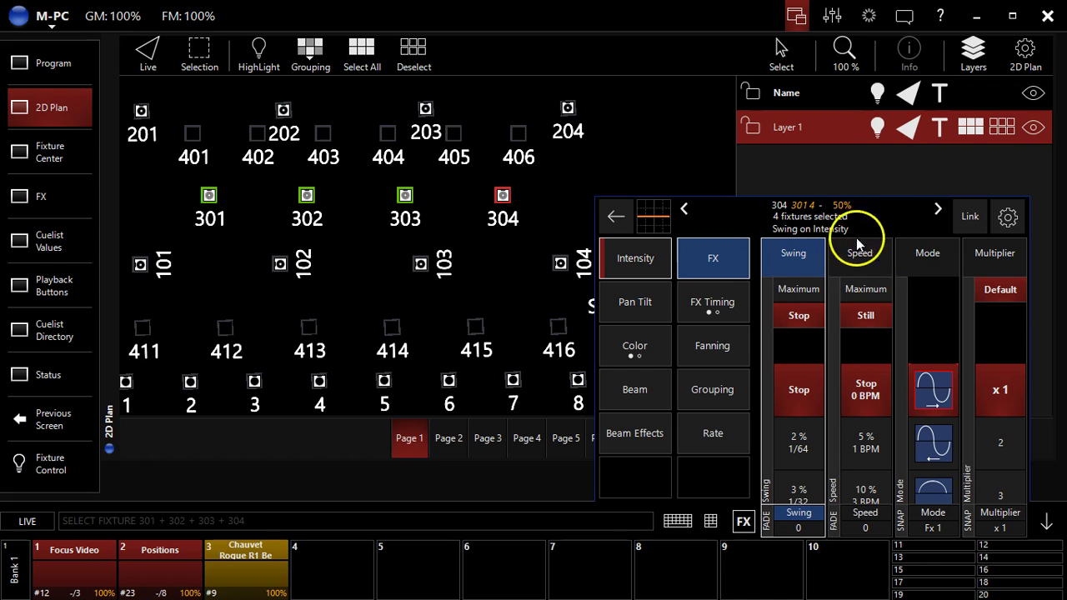
{"action": "mouse_move", "coordinate": [1000, 275]}
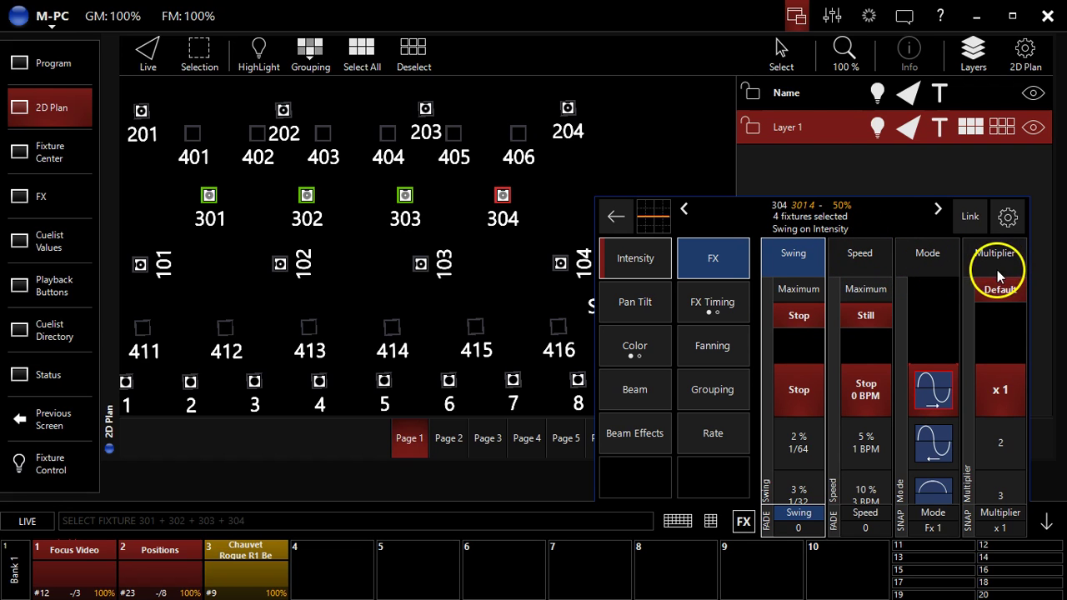
{"action": "mouse_move", "coordinate": [776, 240]}
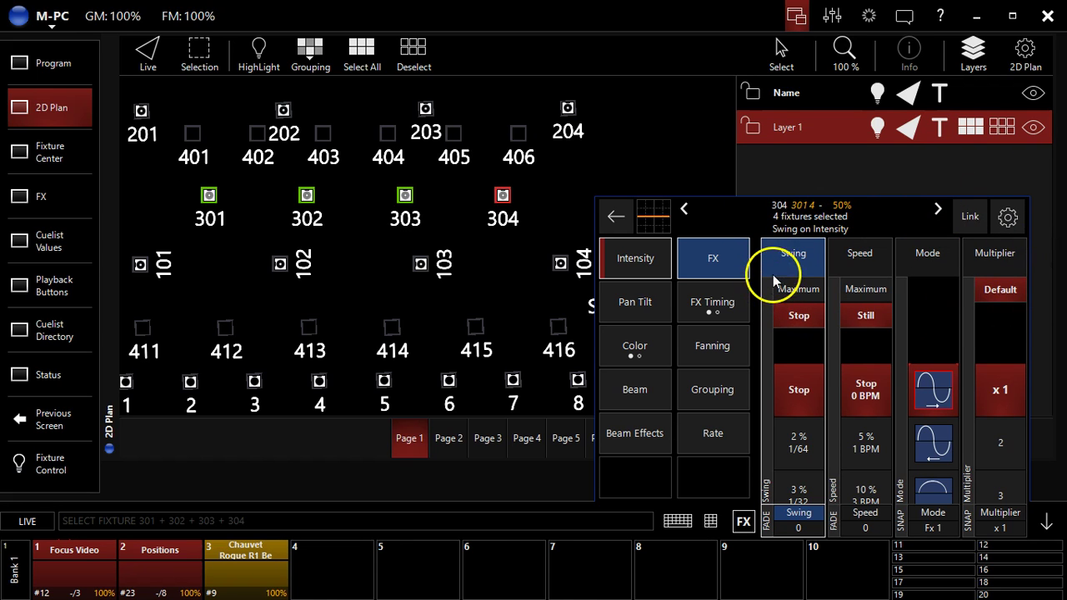
{"action": "mouse_move", "coordinate": [792, 270]}
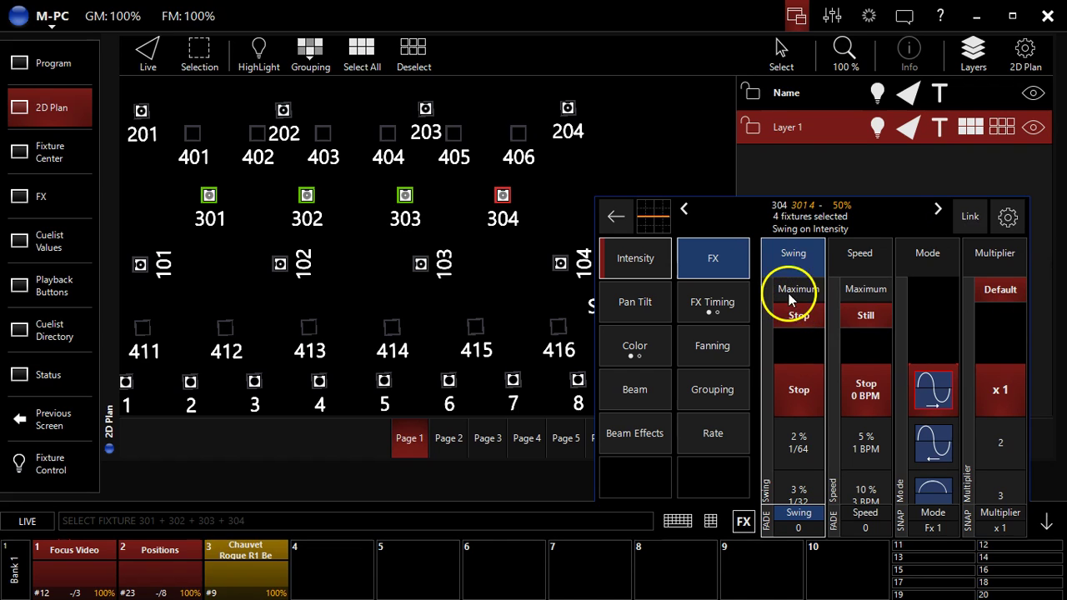
{"action": "mouse_move", "coordinate": [798, 420]}
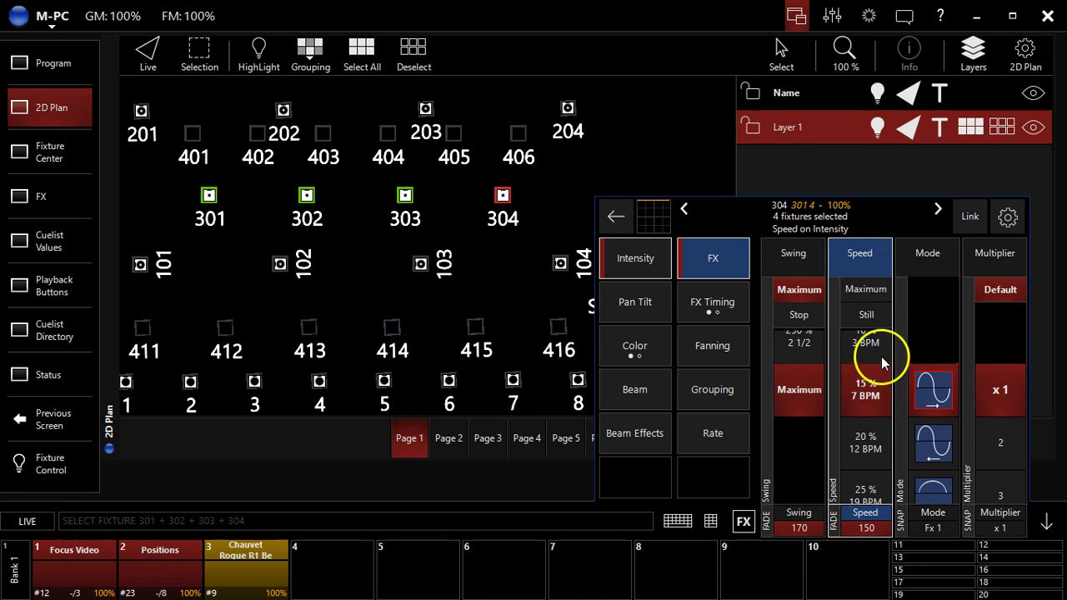
Step: Highlight fixtures 301–304 via the Pan Tilt page, then return to the intensity FX encoders
{"action": "left_click", "coordinate": [634, 257]}
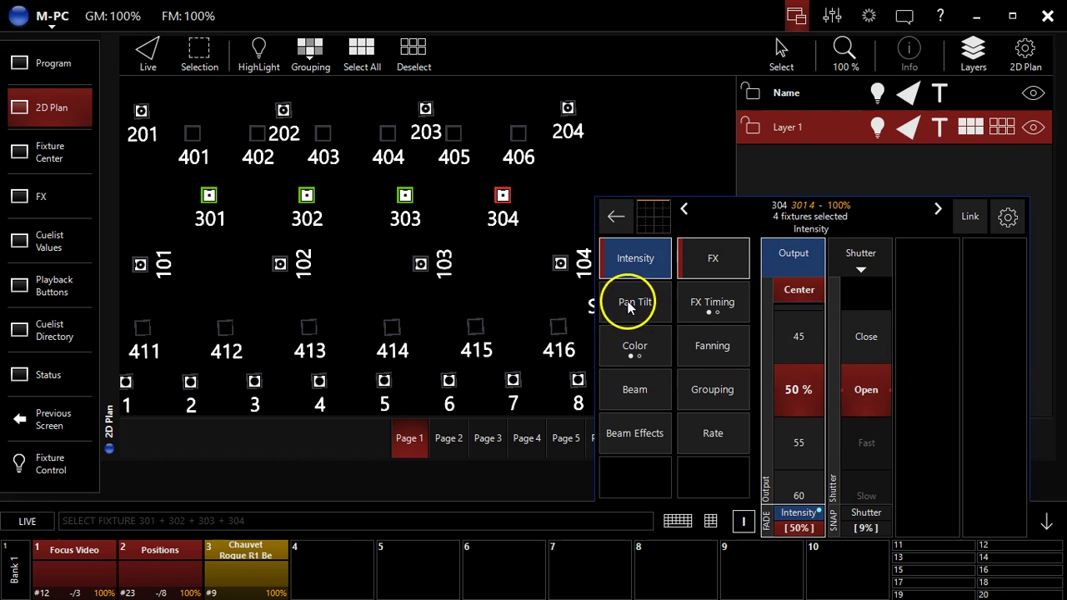
{"action": "left_click", "coordinate": [634, 302]}
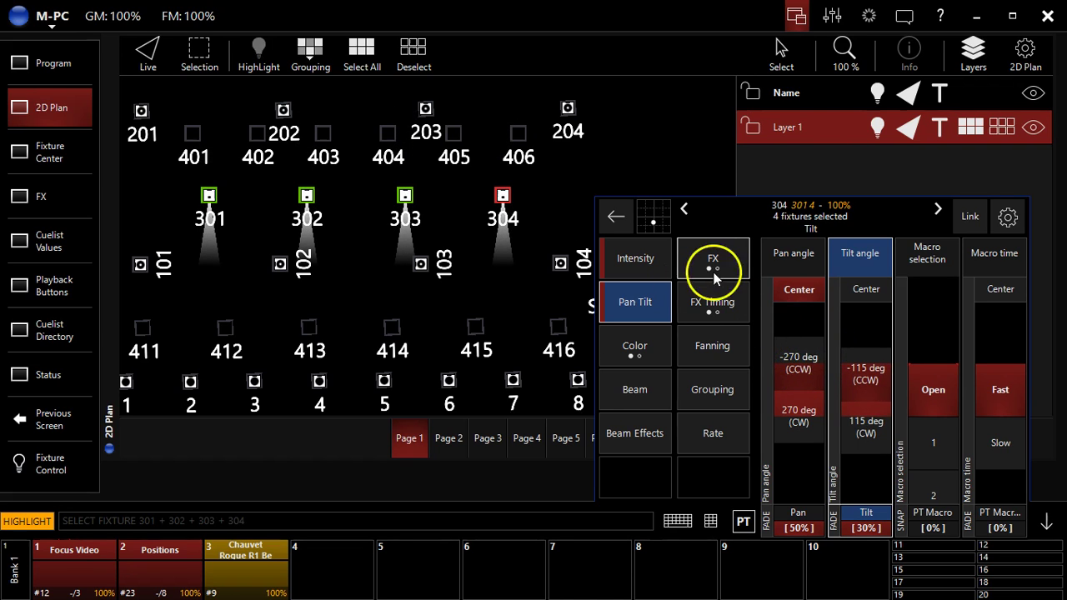
{"action": "left_click", "coordinate": [714, 256]}
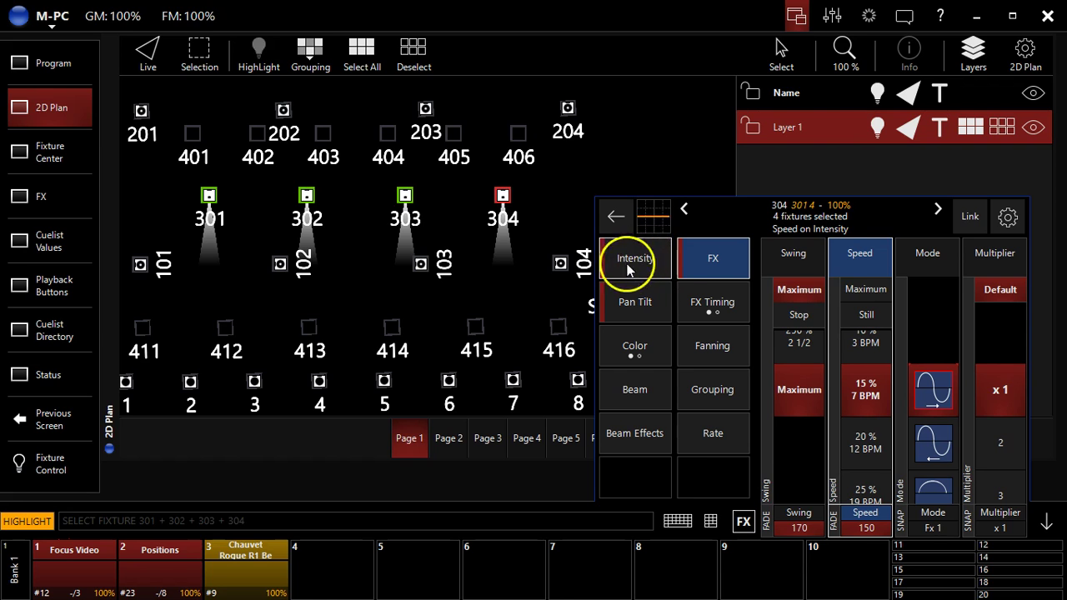
Step: Browse the intensity FX pages and go back to the intensity level controls at 50%
{"action": "left_click", "coordinate": [634, 256]}
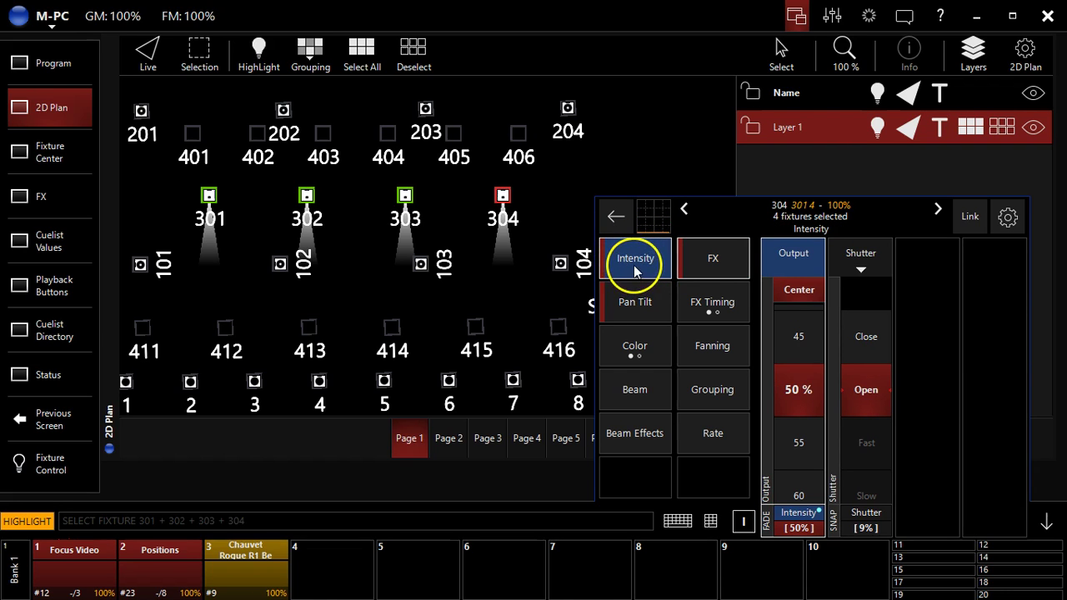
{"action": "left_click", "coordinate": [714, 257]}
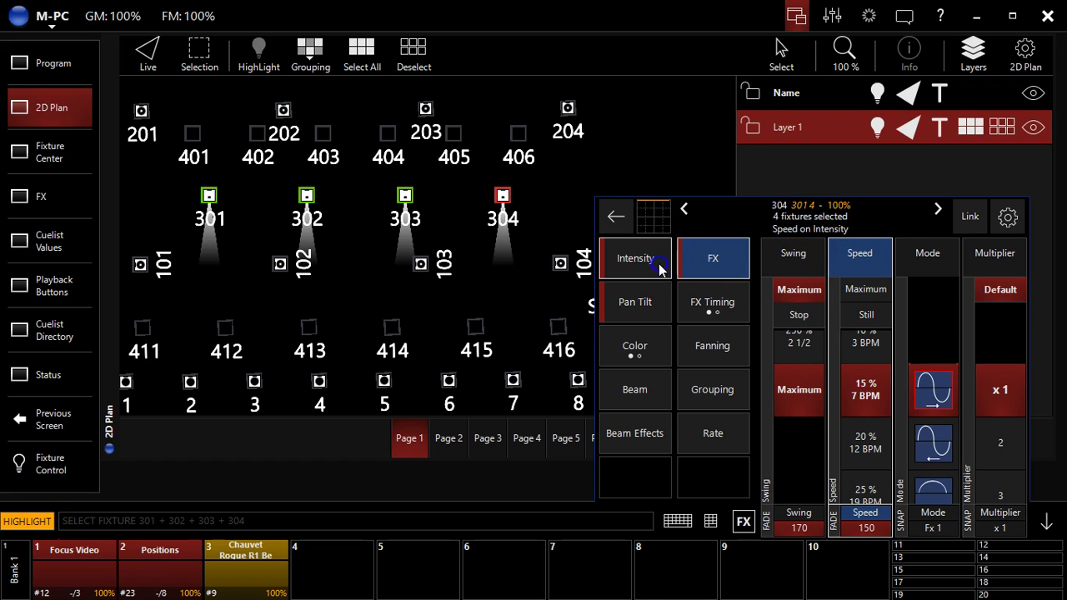
{"action": "mouse_move", "coordinate": [771, 240]}
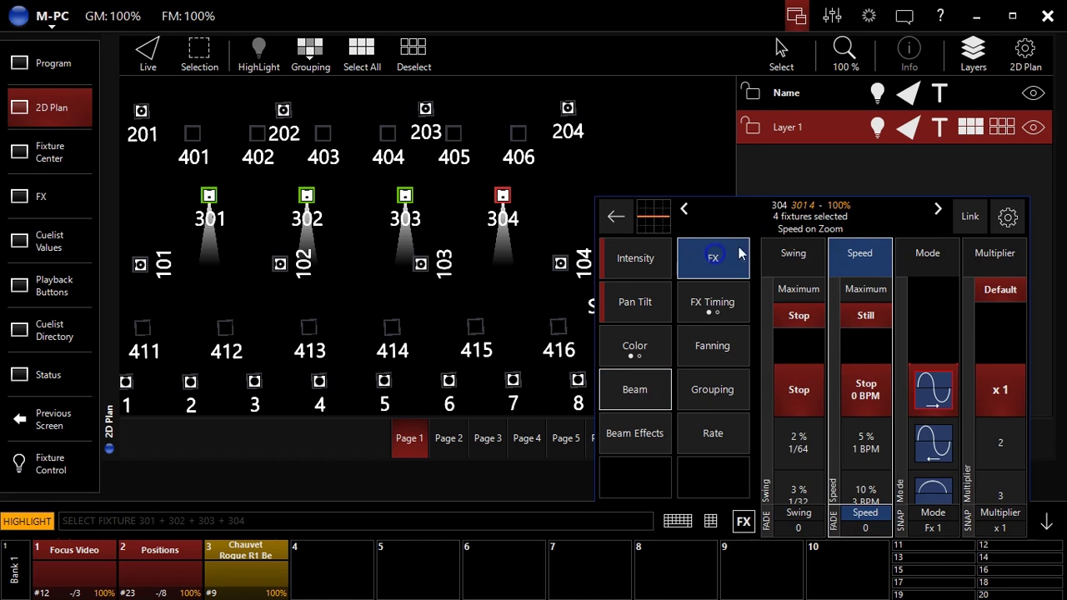
{"action": "mouse_move", "coordinate": [763, 241]}
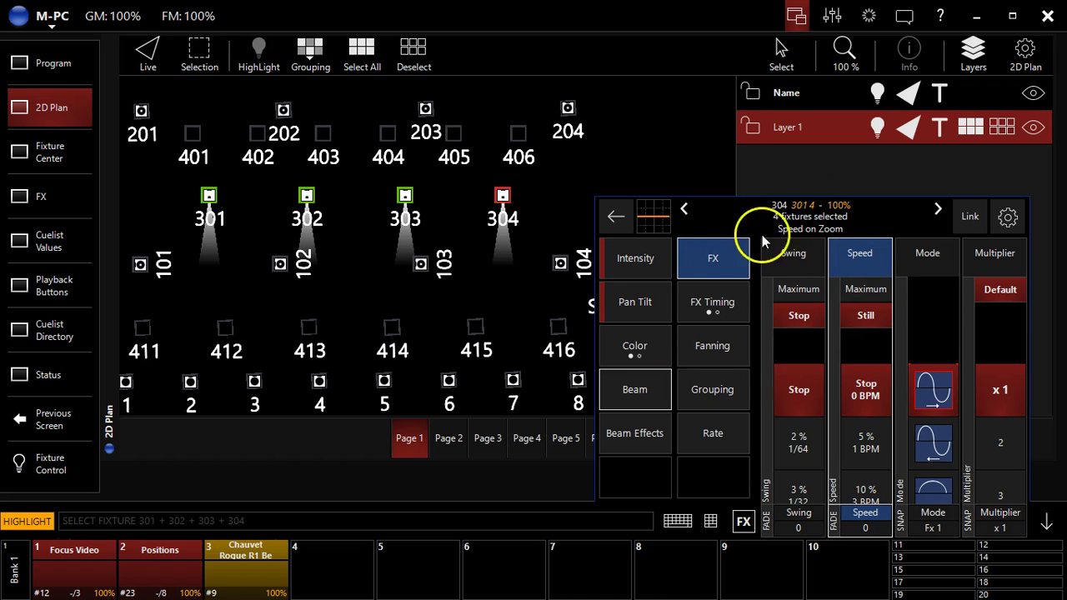
{"action": "left_click", "coordinate": [636, 256]}
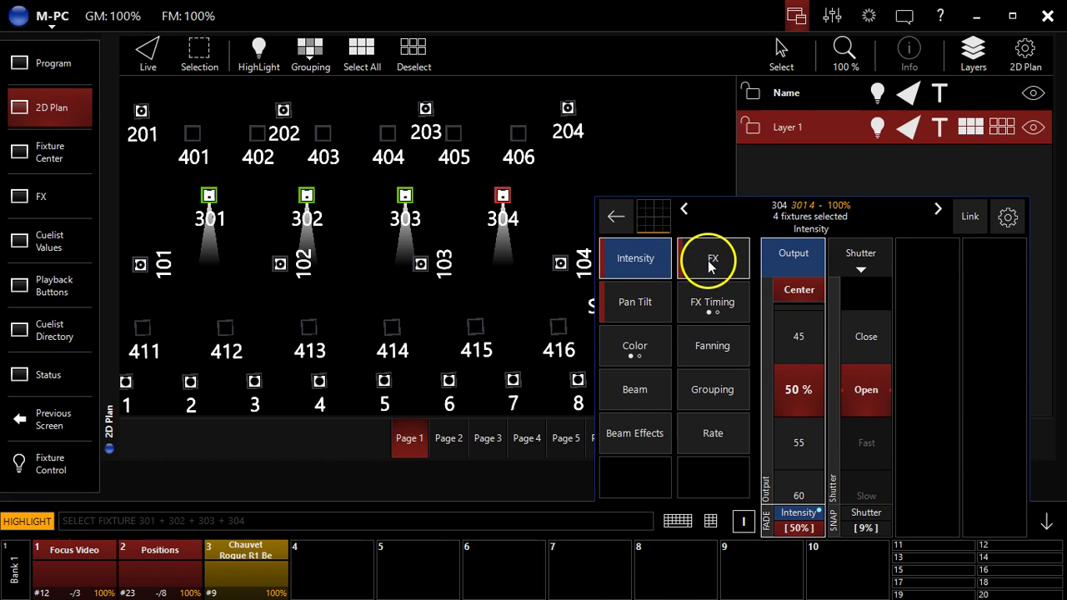
Step: Set the intensity effect speed to 40% / 50 BPM and swing back to maximum
{"action": "left_click", "coordinate": [714, 257]}
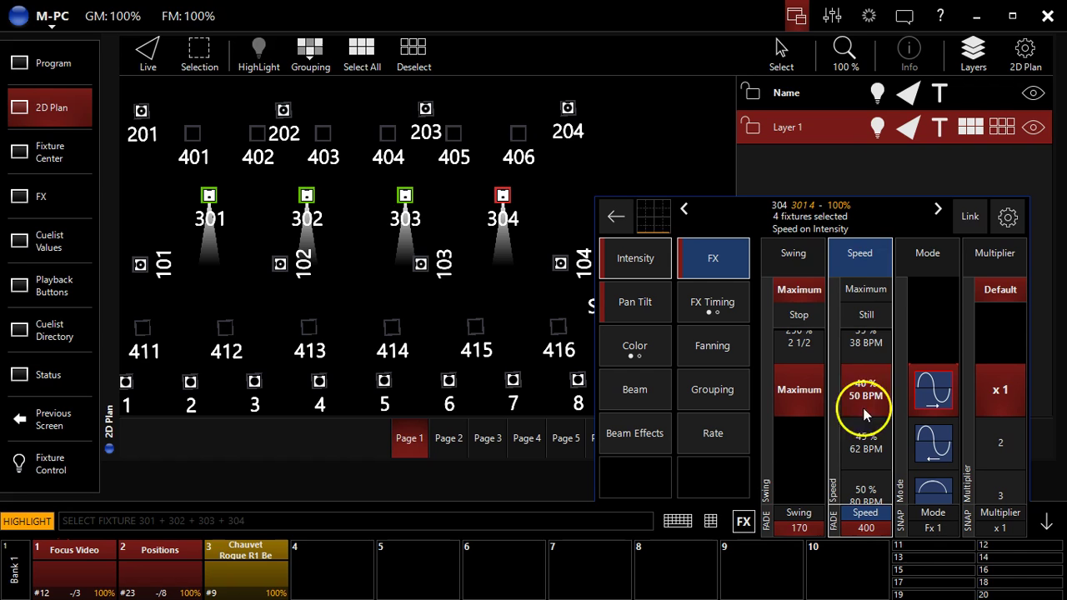
{"action": "left_click", "coordinate": [794, 253]}
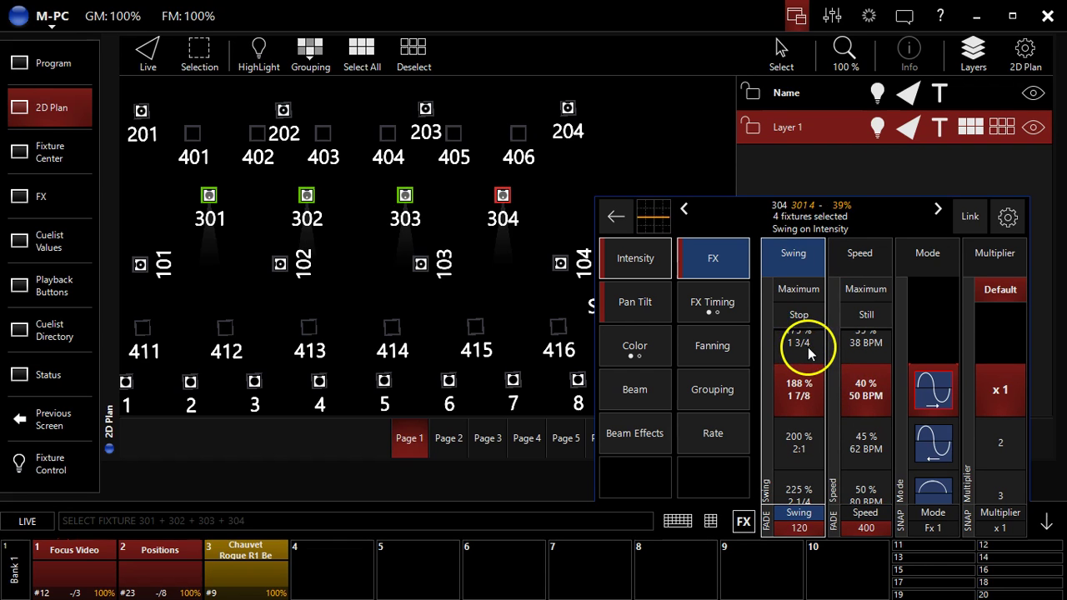
{"action": "left_click", "coordinate": [799, 391]}
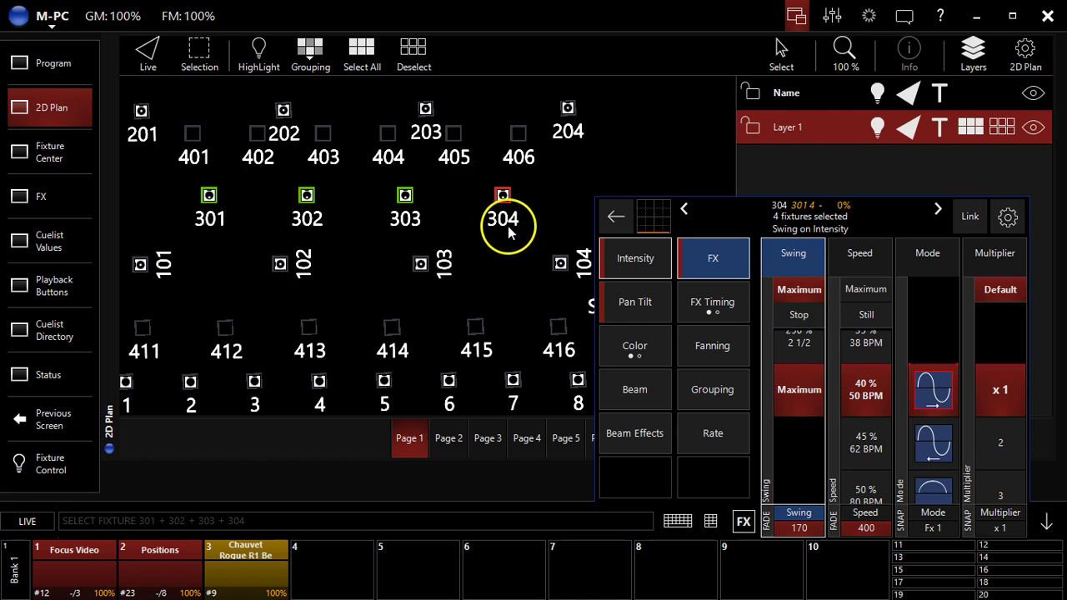
{"action": "mouse_move", "coordinate": [540, 232]}
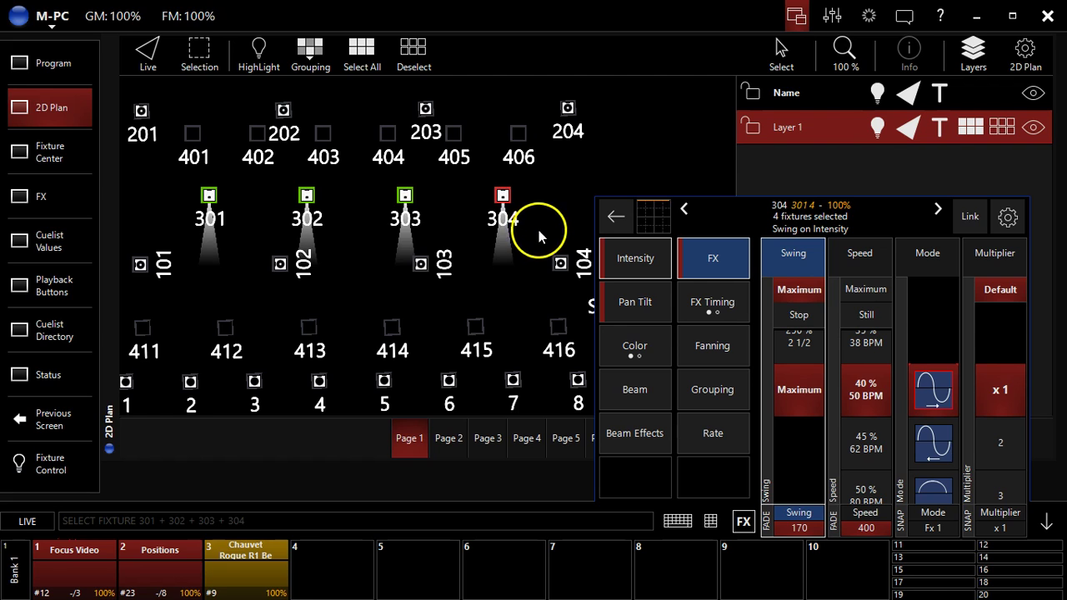
{"action": "mouse_move", "coordinate": [534, 241]}
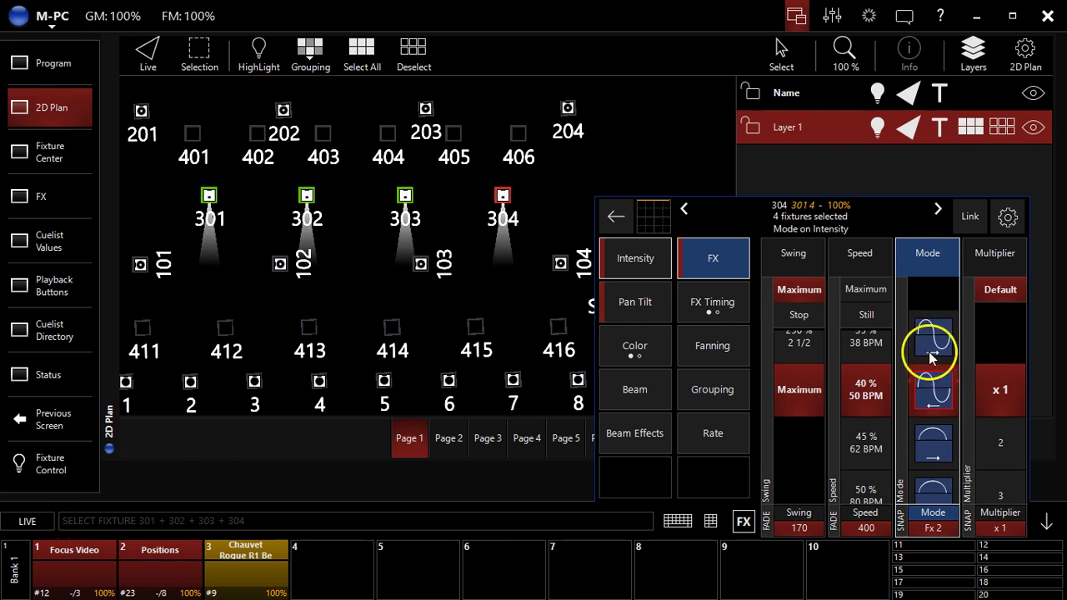
Step: Step the intensity effect waveform through Fx 4 and Fx 5 in the Mode column
{"action": "left_click_drag", "start_coordinate": [932, 358], "coordinate": [933, 333]}
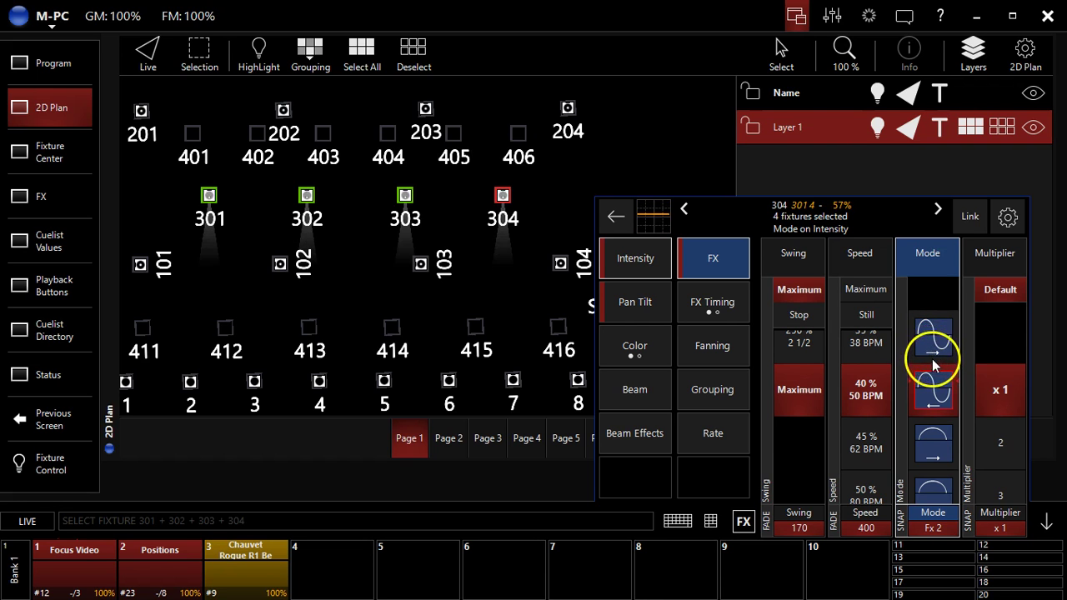
{"action": "left_click", "coordinate": [934, 391]}
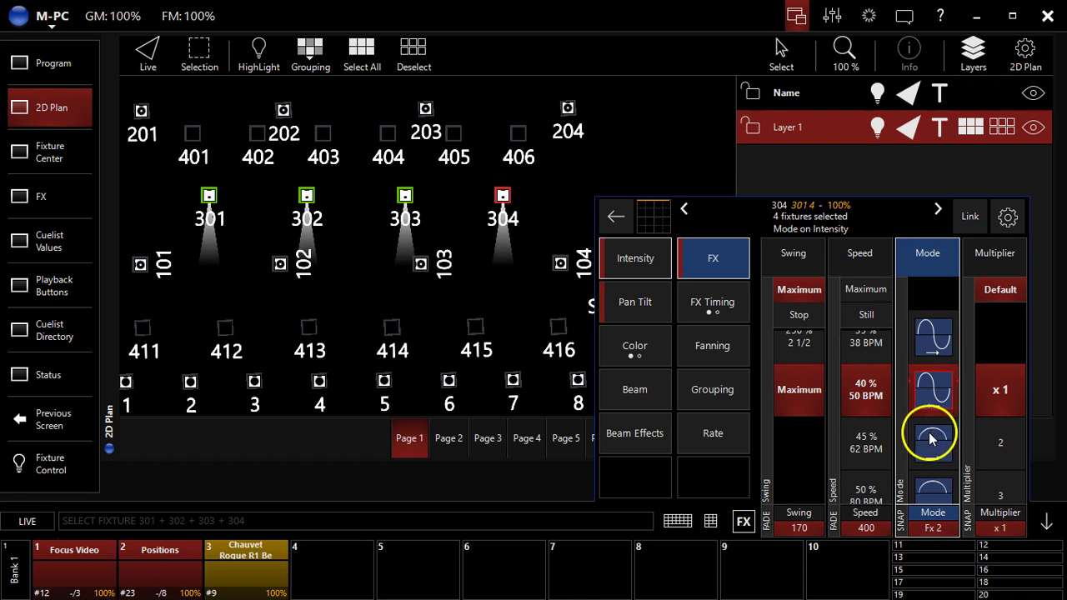
{"action": "left_click", "coordinate": [934, 390]}
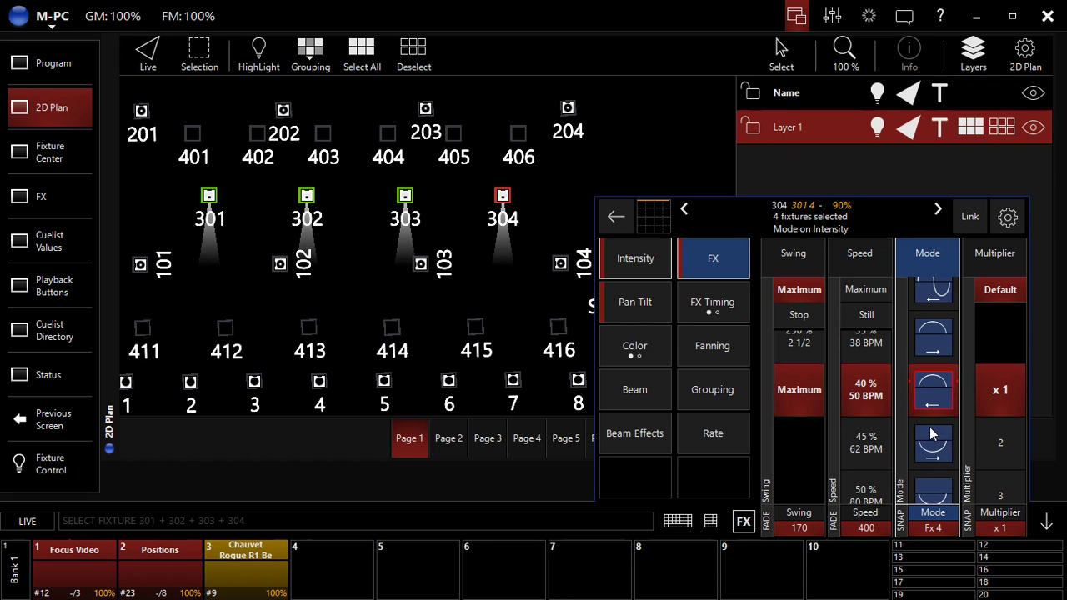
{"action": "left_click", "coordinate": [932, 397]}
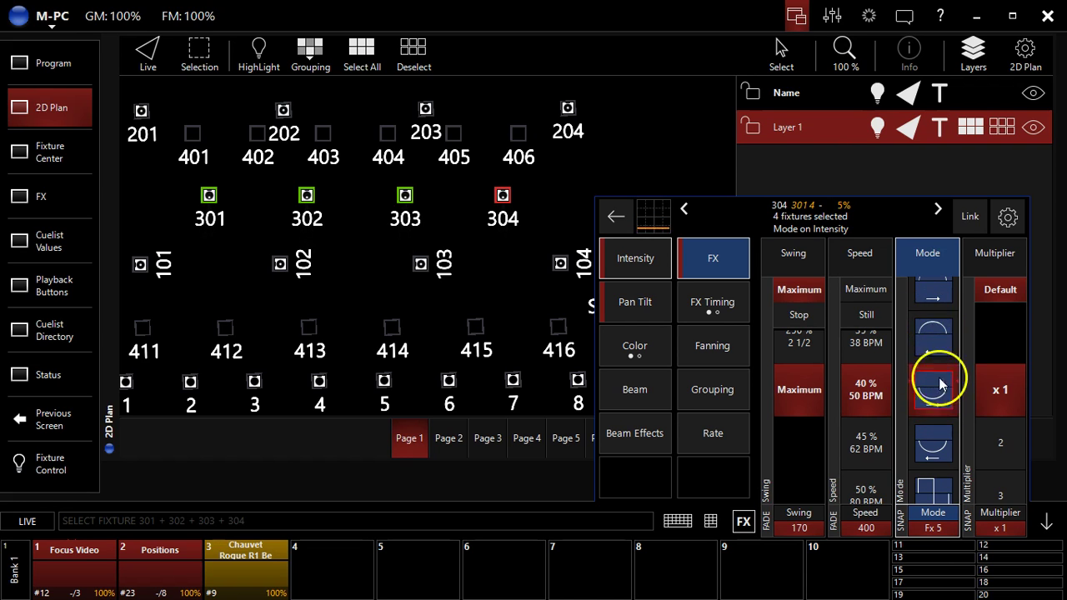
{"action": "left_click", "coordinate": [934, 334]}
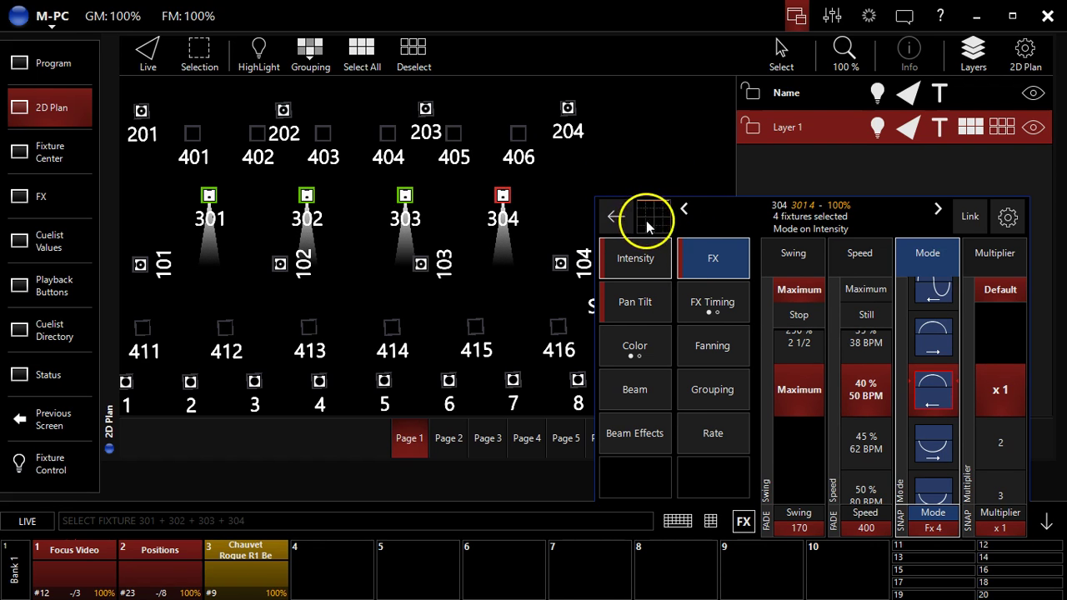
{"action": "mouse_move", "coordinate": [924, 380]}
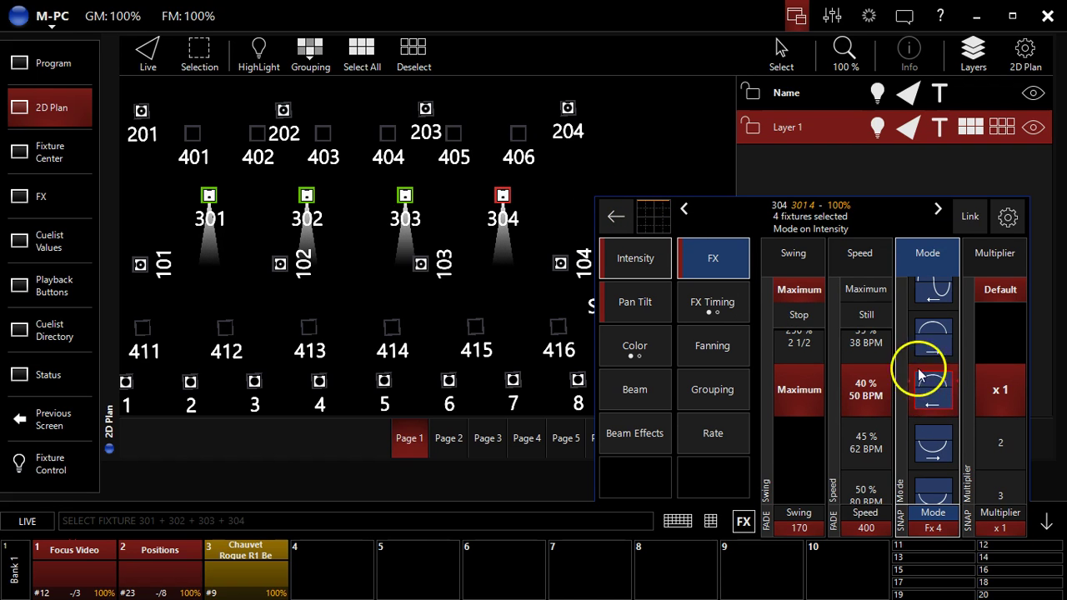
{"action": "left_click", "coordinate": [933, 384]}
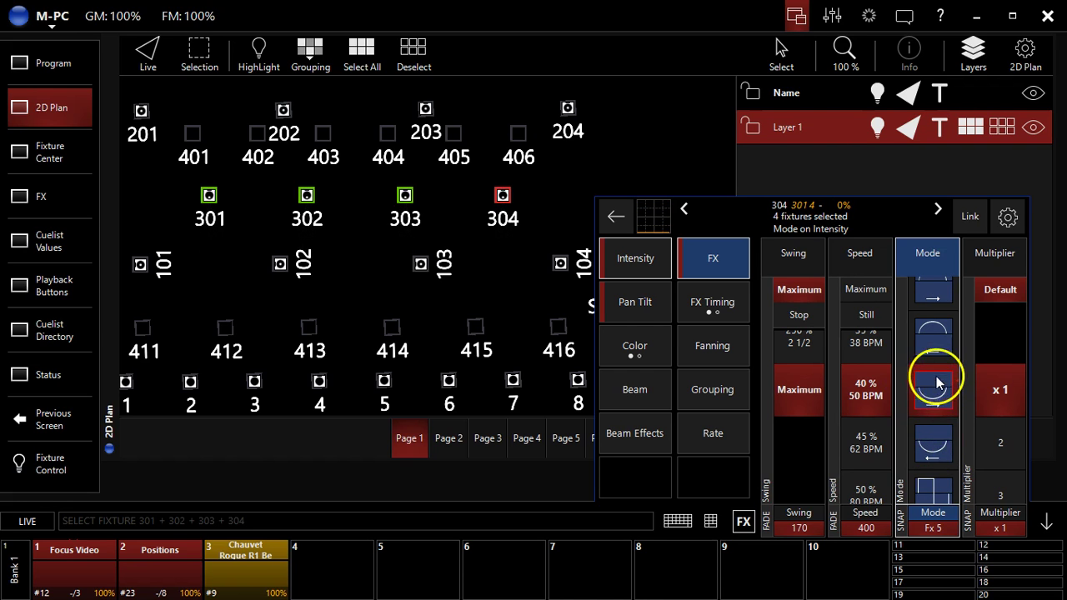
{"action": "left_click", "coordinate": [934, 383]}
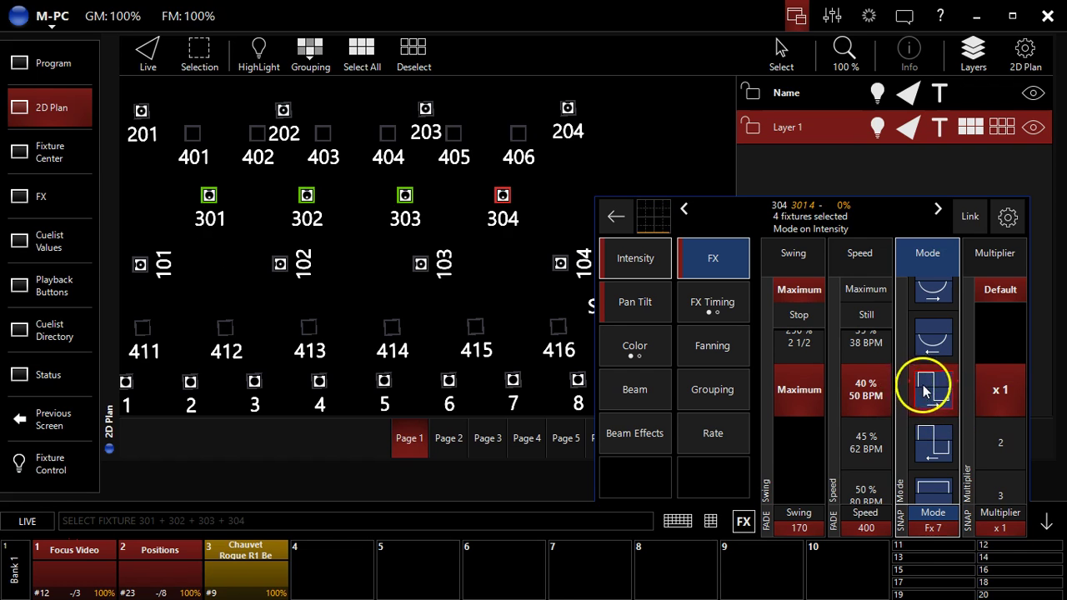
Step: Try waveforms Fx 9, Fx 13 and Fx 22, then settle on the sine shape Fx 1
{"action": "left_click", "coordinate": [932, 390]}
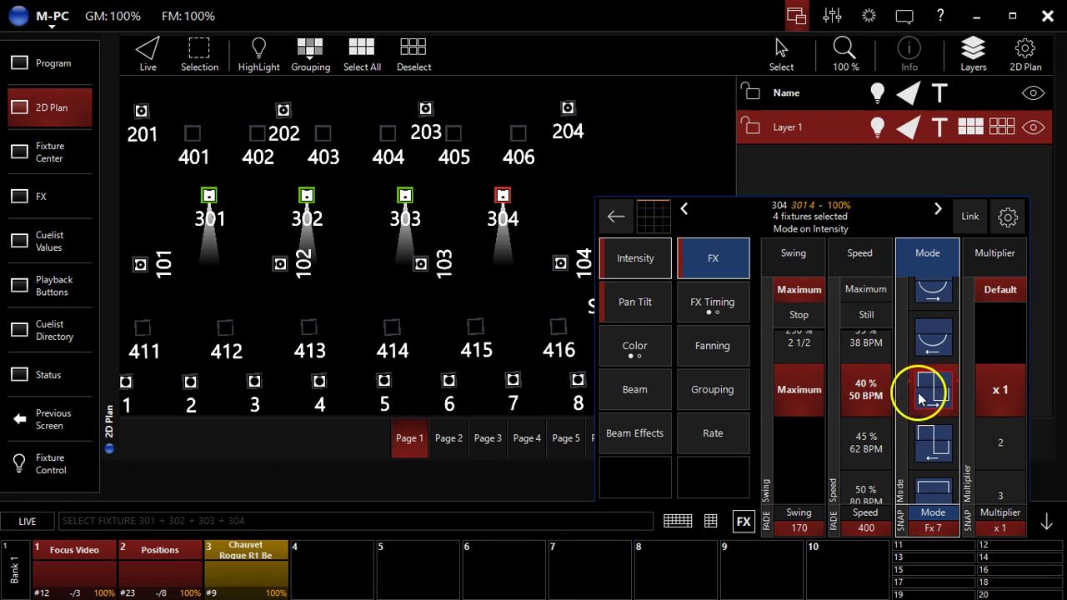
{"action": "left_click", "coordinate": [934, 384]}
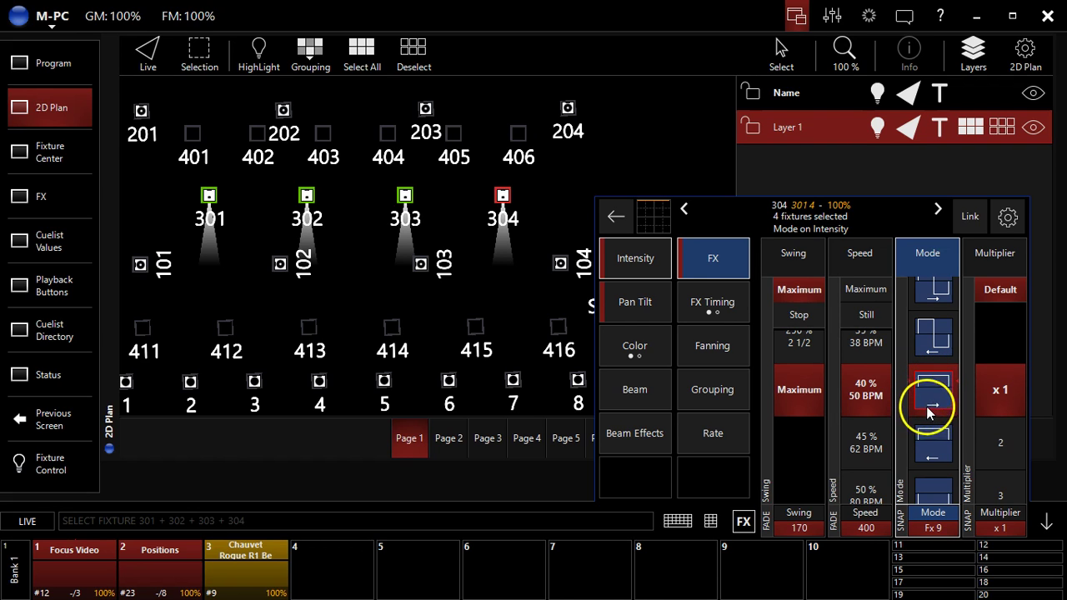
{"action": "mouse_move", "coordinate": [930, 433]}
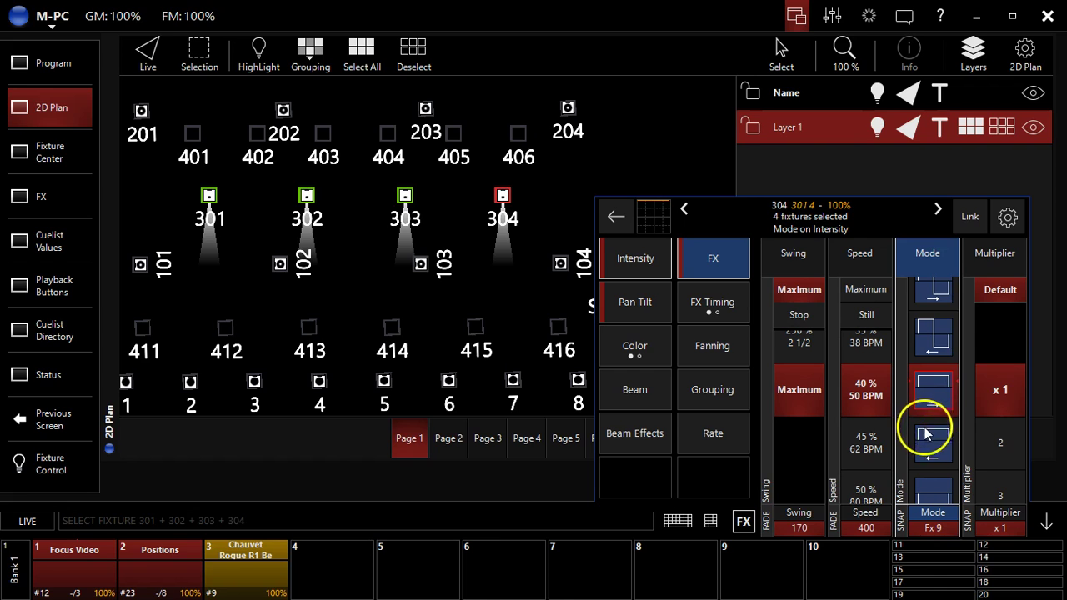
{"action": "left_click", "coordinate": [933, 434]}
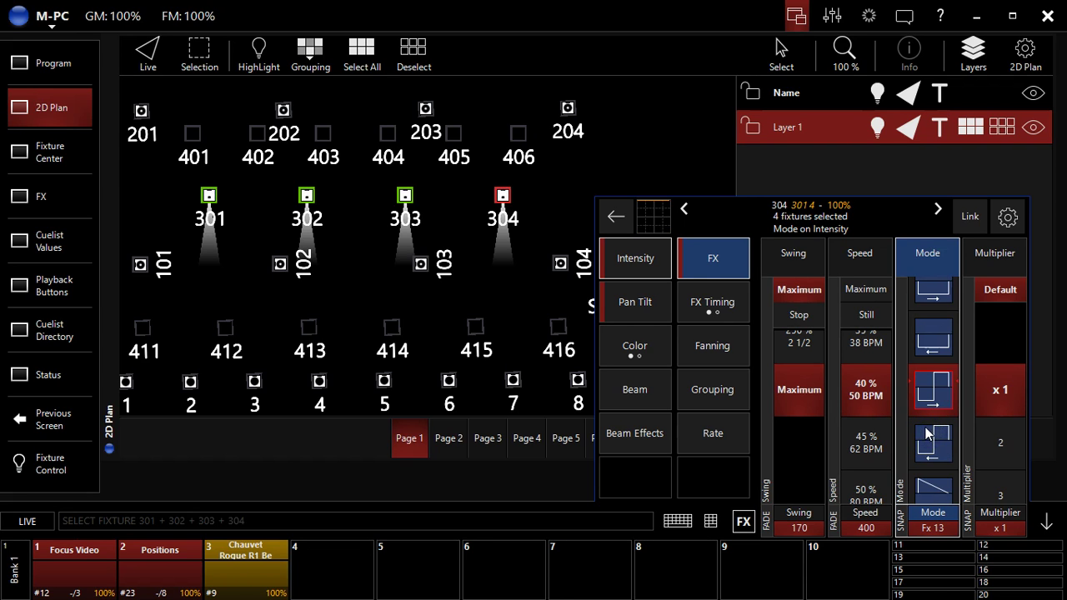
{"action": "left_click", "coordinate": [934, 437]}
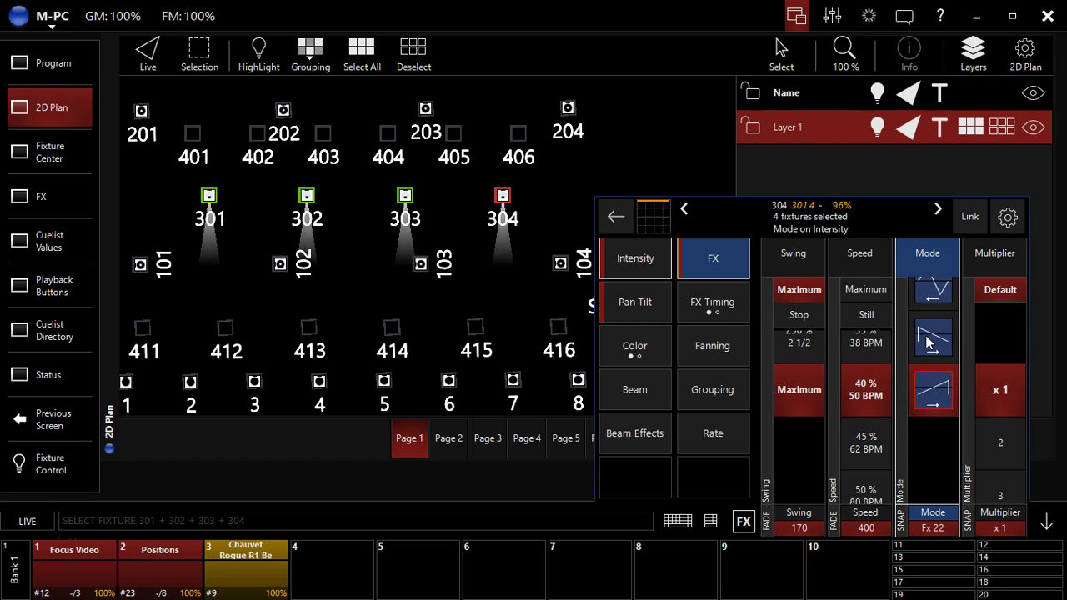
{"action": "left_click", "coordinate": [934, 337]}
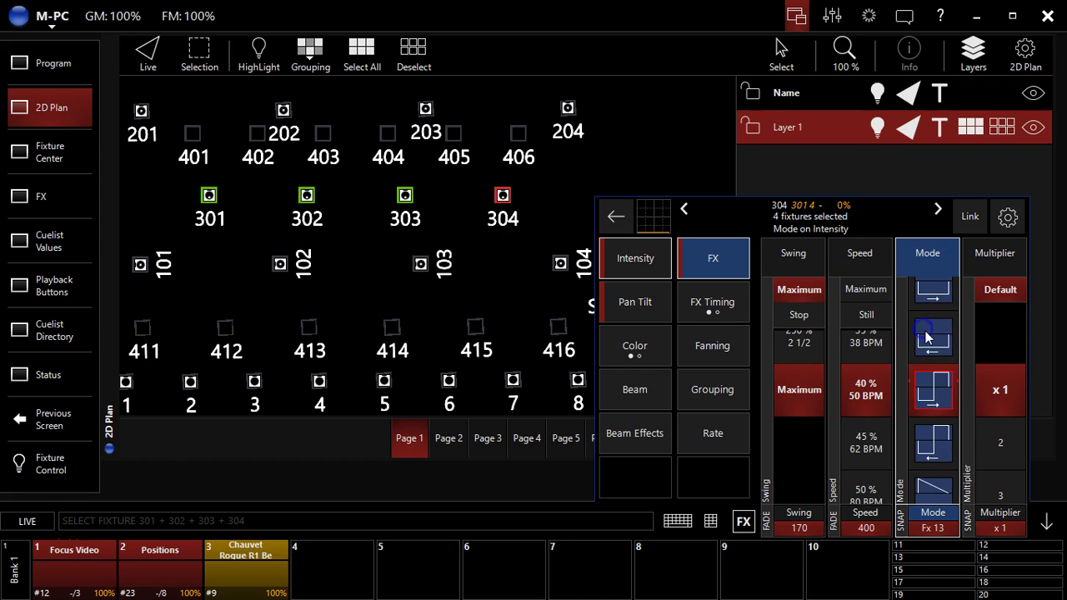
{"action": "left_click", "coordinate": [932, 342]}
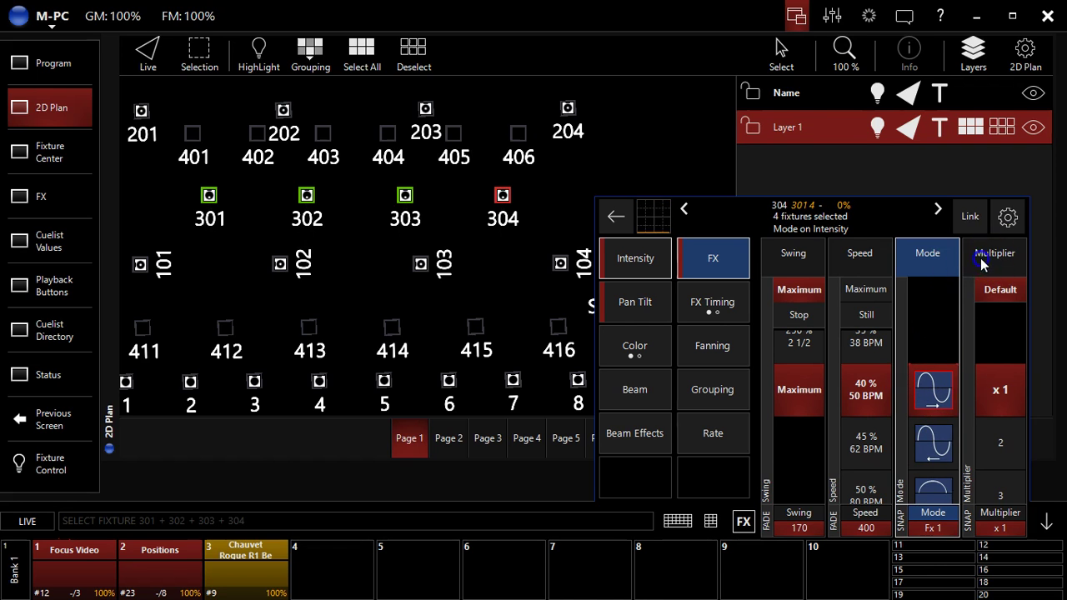
Step: Try multipliers x2 and x3, leave the multiplier at x1 and set swing to 50%
{"action": "left_click", "coordinate": [993, 253]}
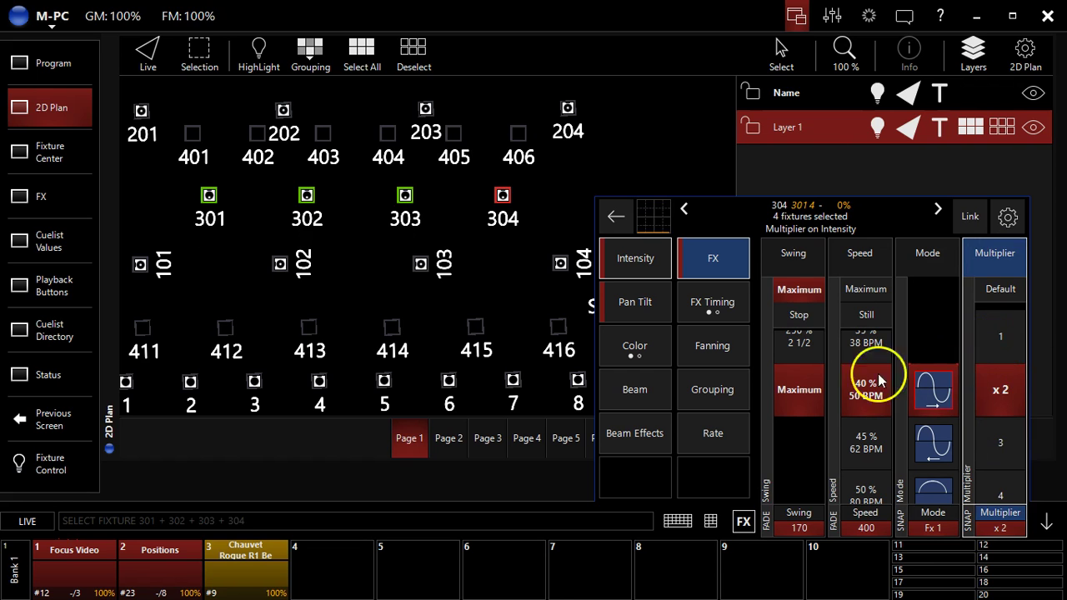
{"action": "left_click", "coordinate": [793, 254]}
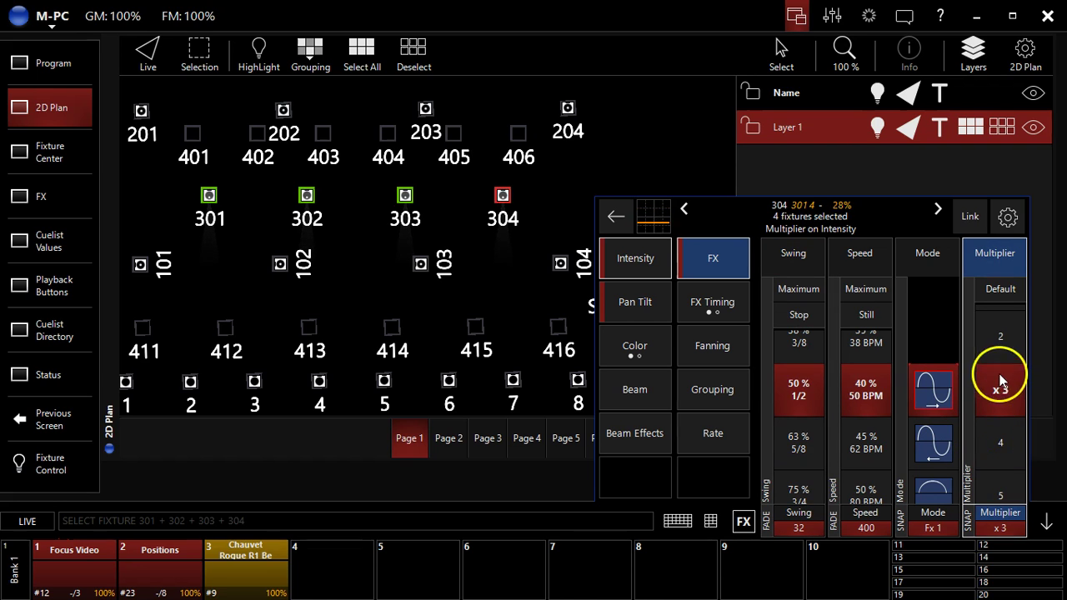
{"action": "left_click", "coordinate": [1000, 390]}
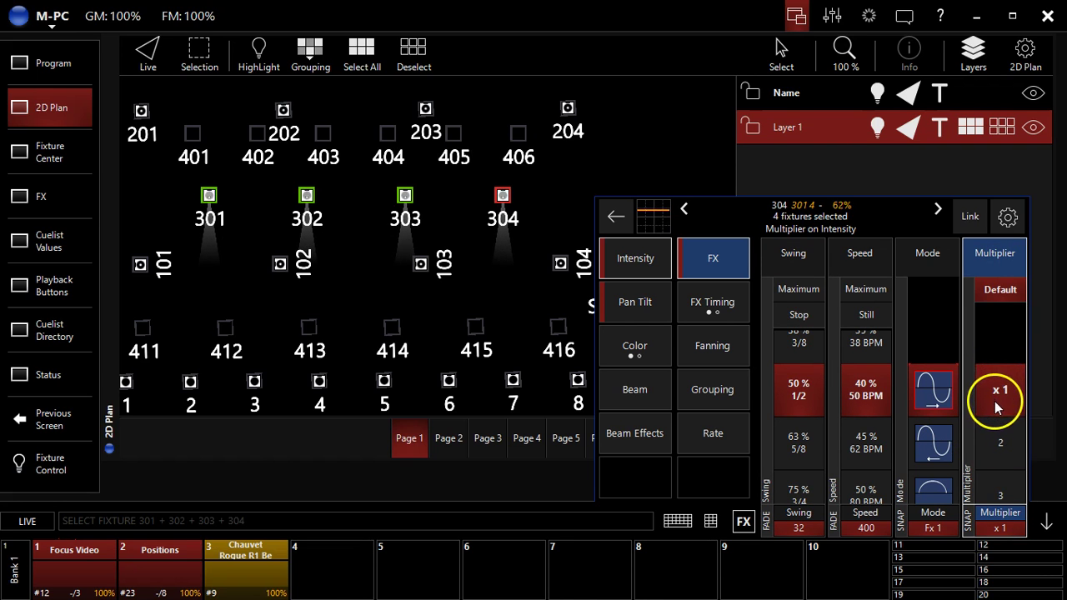
{"action": "left_click", "coordinate": [1000, 390]}
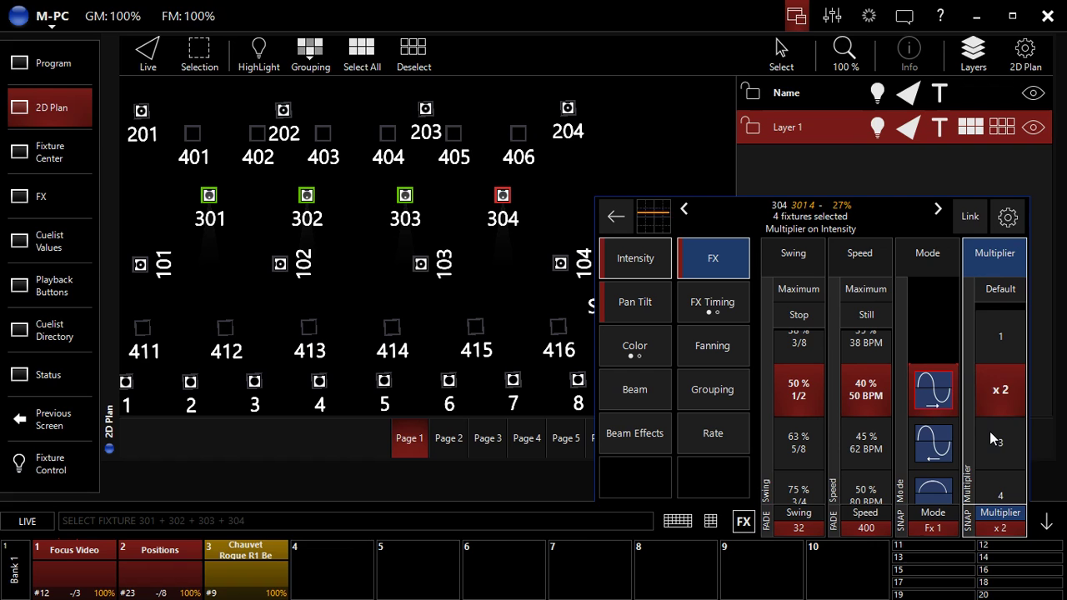
{"action": "left_click", "coordinate": [1001, 342]}
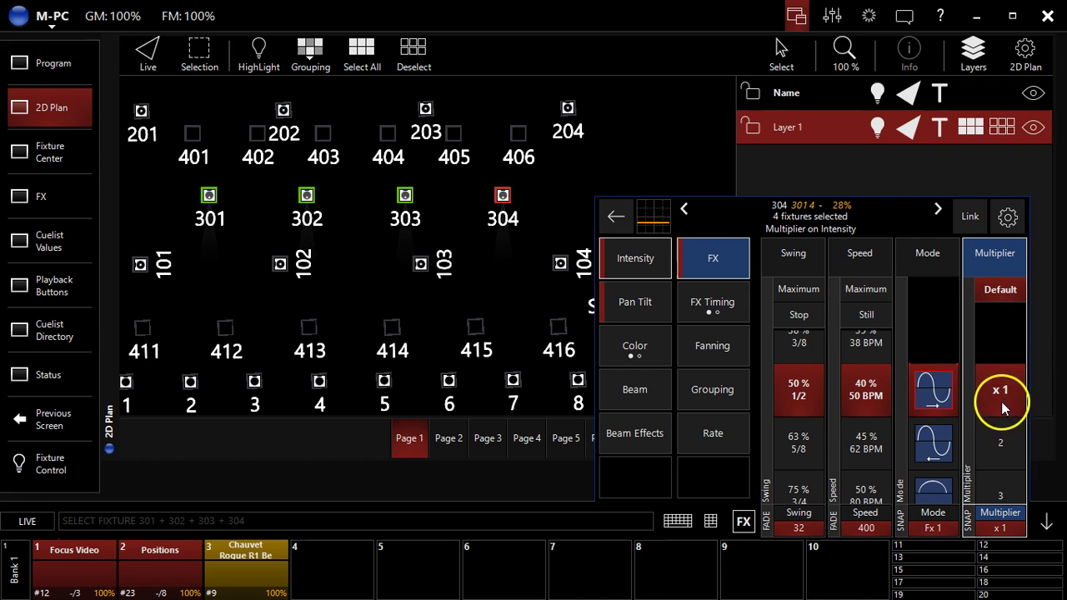
{"action": "left_click", "coordinate": [1000, 390]}
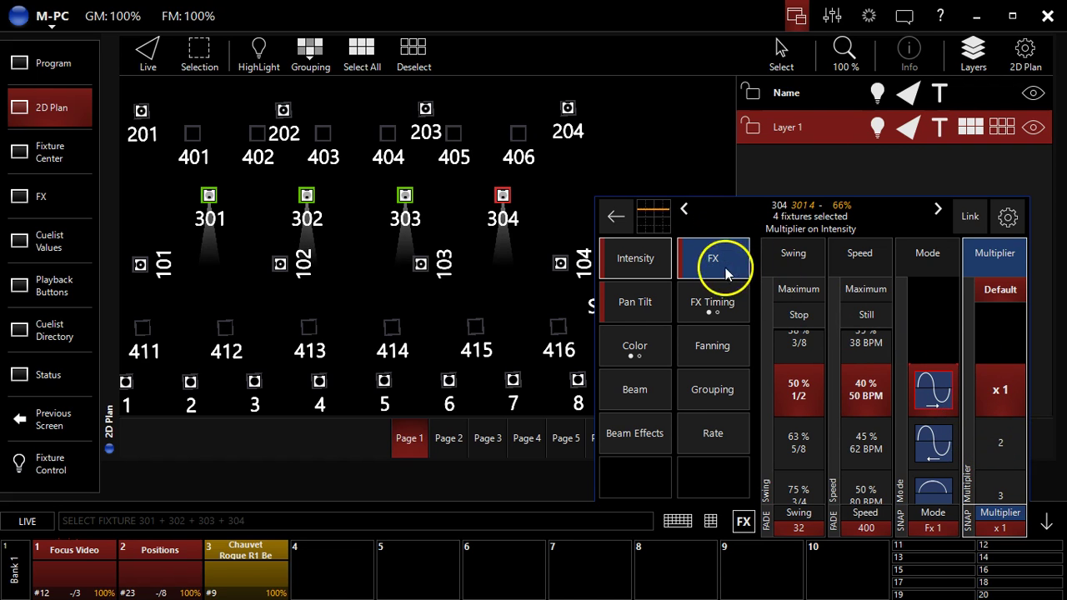
Step: In FX Timing, spread the intensity wave across fixtures with Wave per X 2, then 4
{"action": "left_click", "coordinate": [713, 302]}
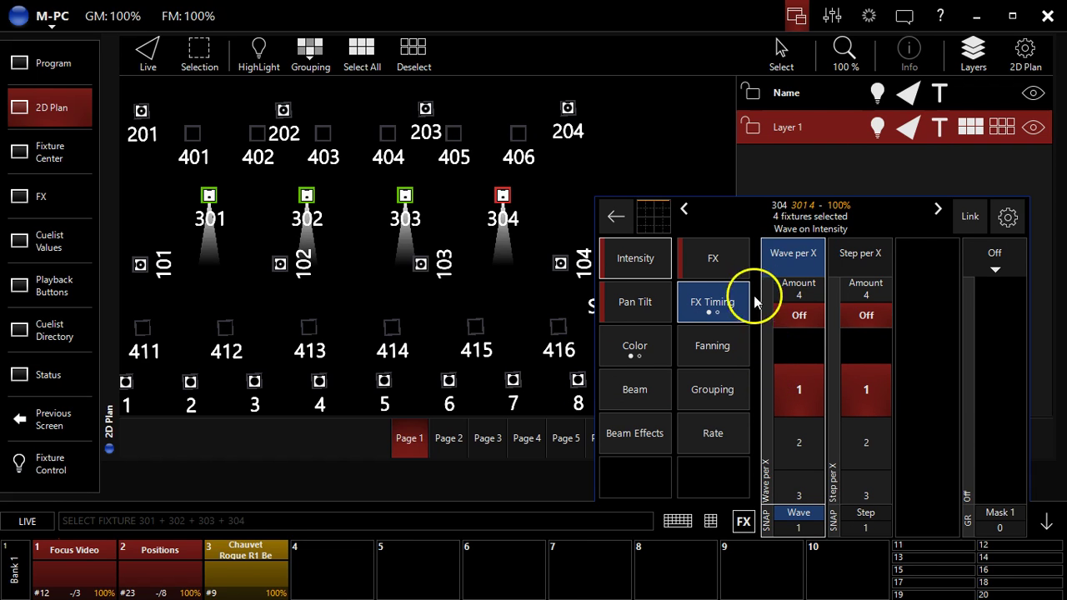
{"action": "mouse_move", "coordinate": [884, 350]}
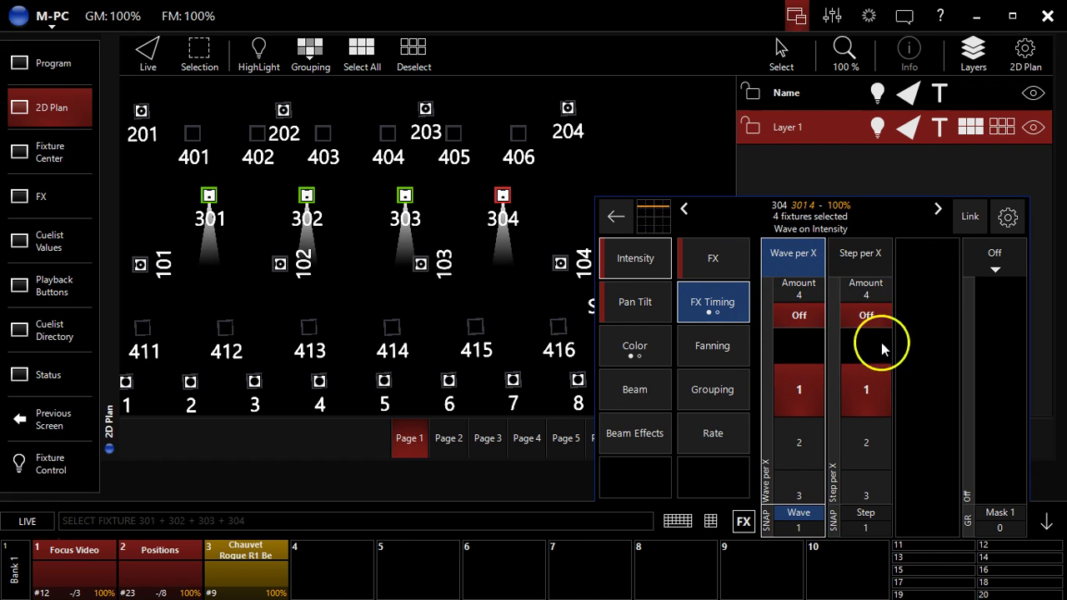
{"action": "left_click", "coordinate": [797, 315]}
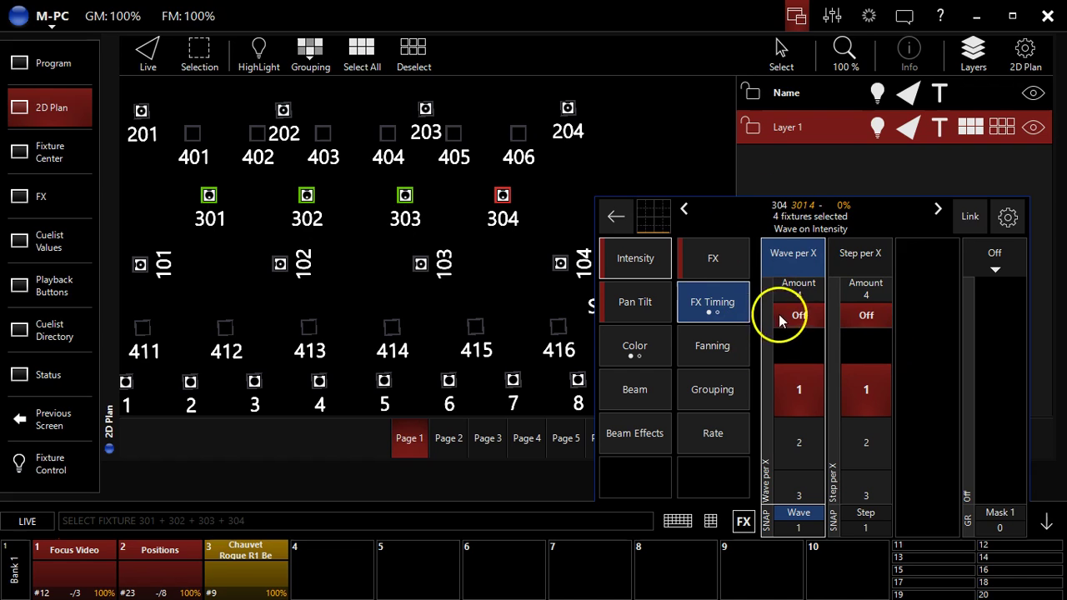
{"action": "mouse_move", "coordinate": [780, 320]}
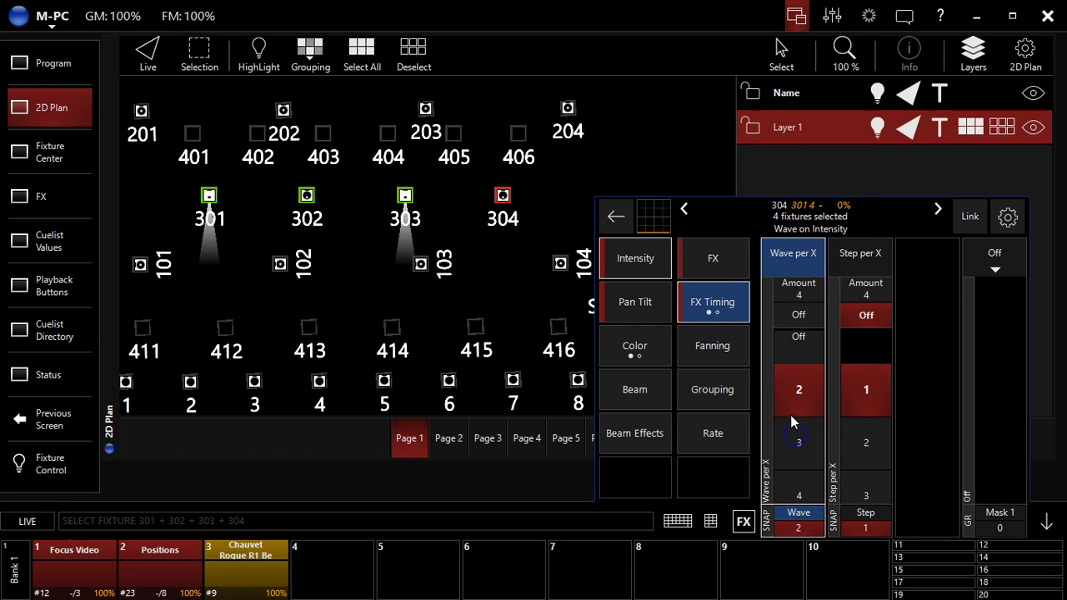
{"action": "left_click", "coordinate": [797, 431]}
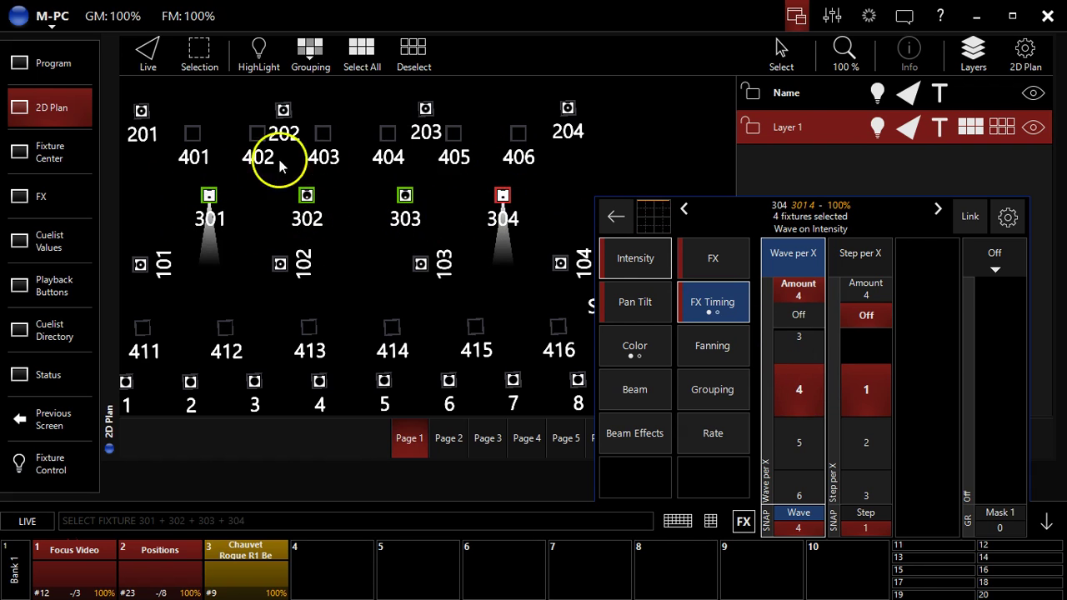
{"action": "mouse_move", "coordinate": [442, 157]}
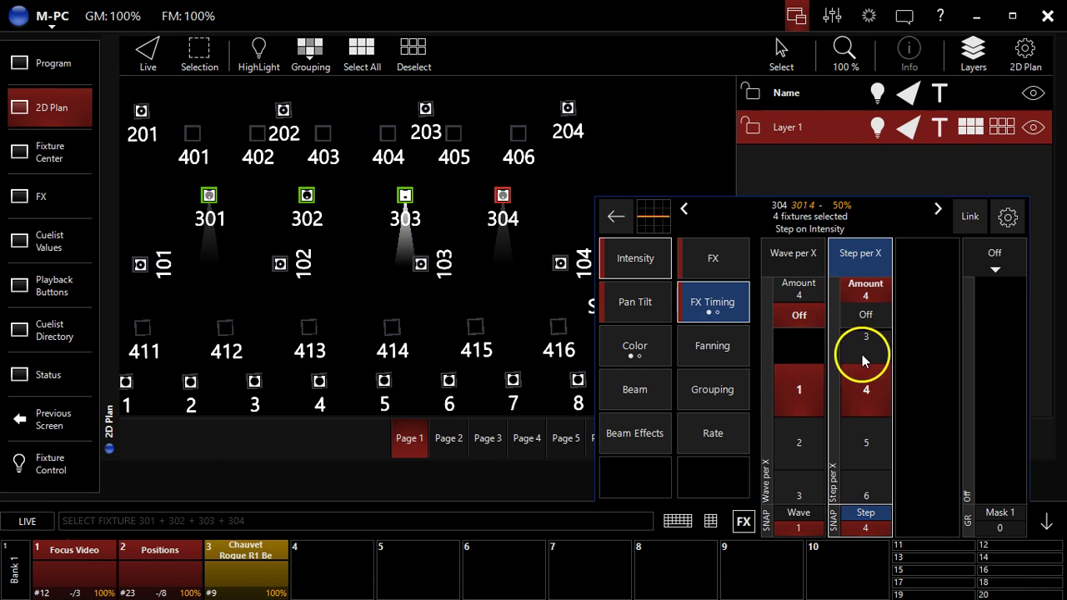
Step: Turn Step per X off, then set it to 2 for the intensity effect
{"action": "left_click", "coordinate": [866, 315]}
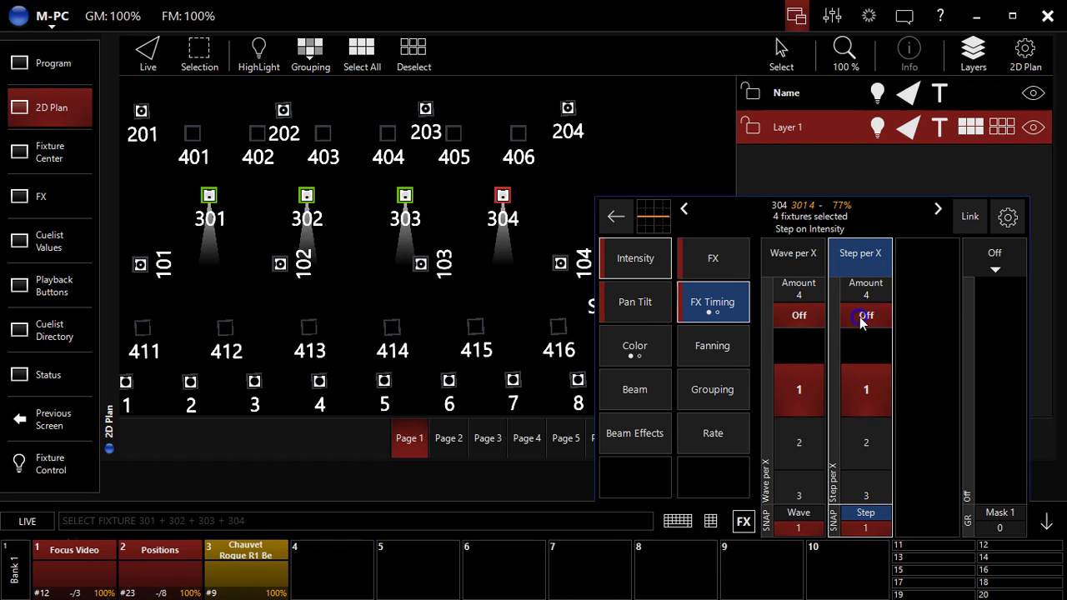
{"action": "left_click", "coordinate": [865, 315]}
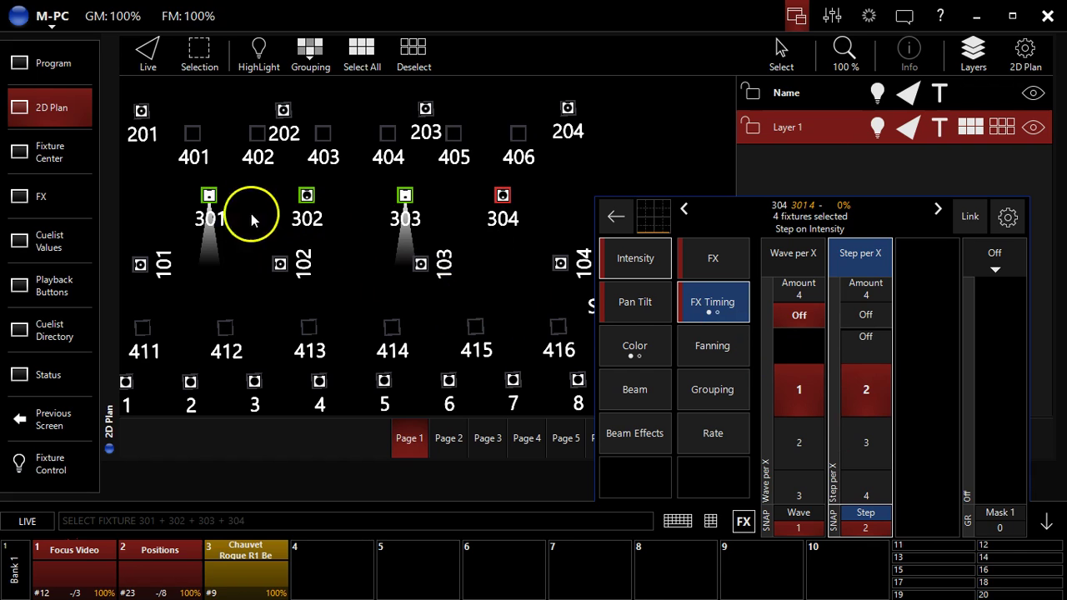
{"action": "mouse_move", "coordinate": [191, 220]}
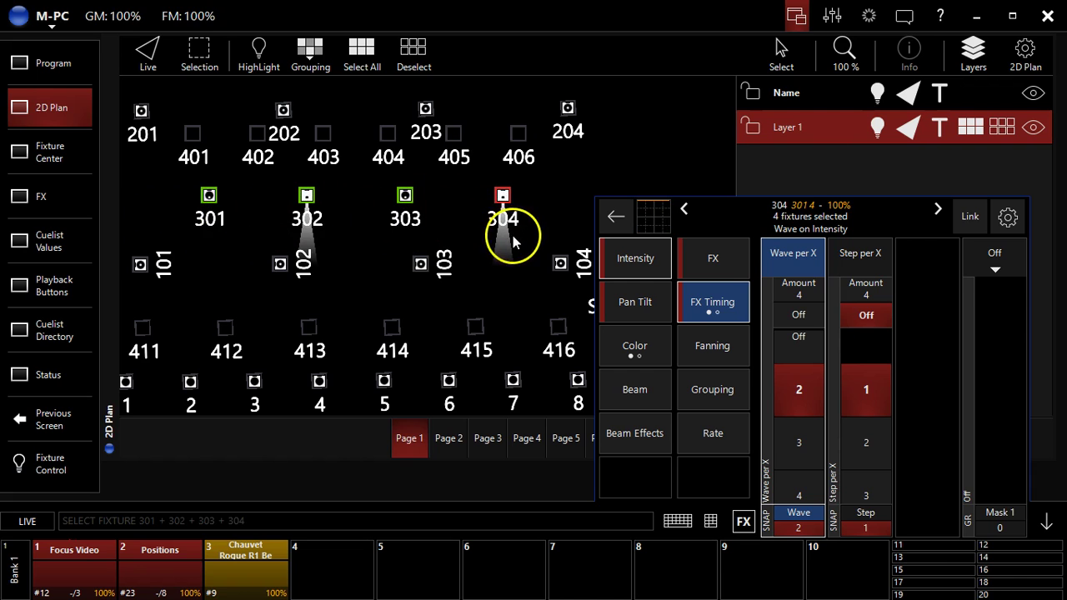
{"action": "mouse_move", "coordinate": [514, 190]}
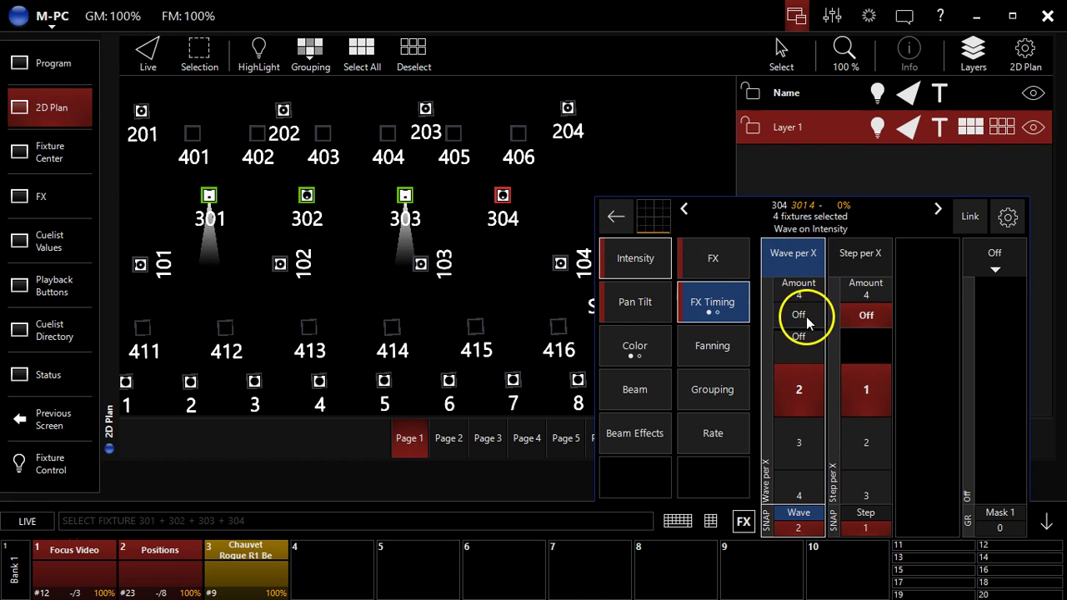
{"action": "mouse_move", "coordinate": [384, 301]}
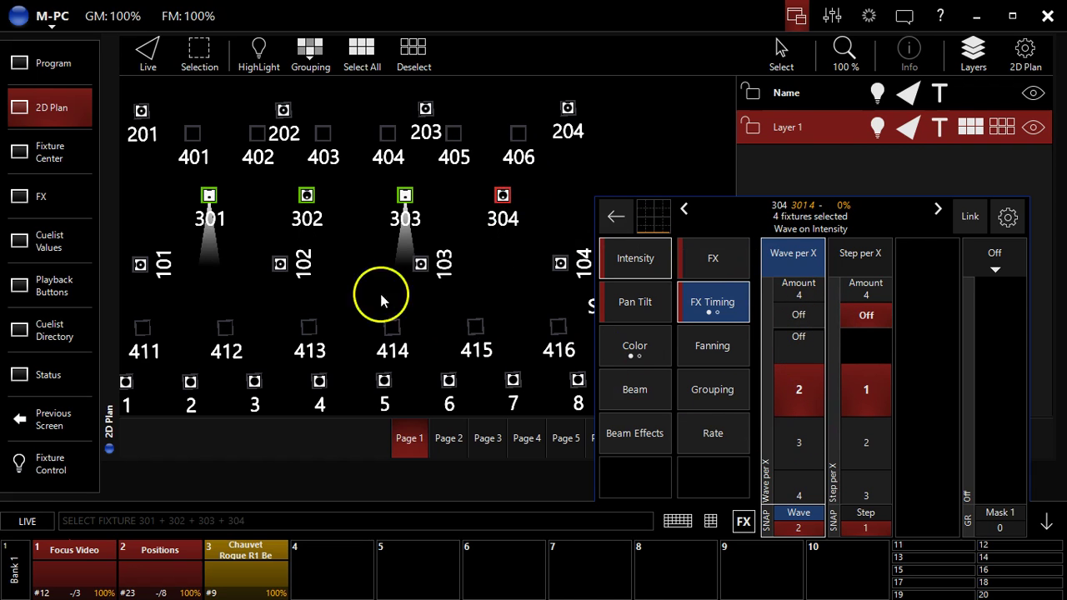
{"action": "mouse_move", "coordinate": [263, 349]}
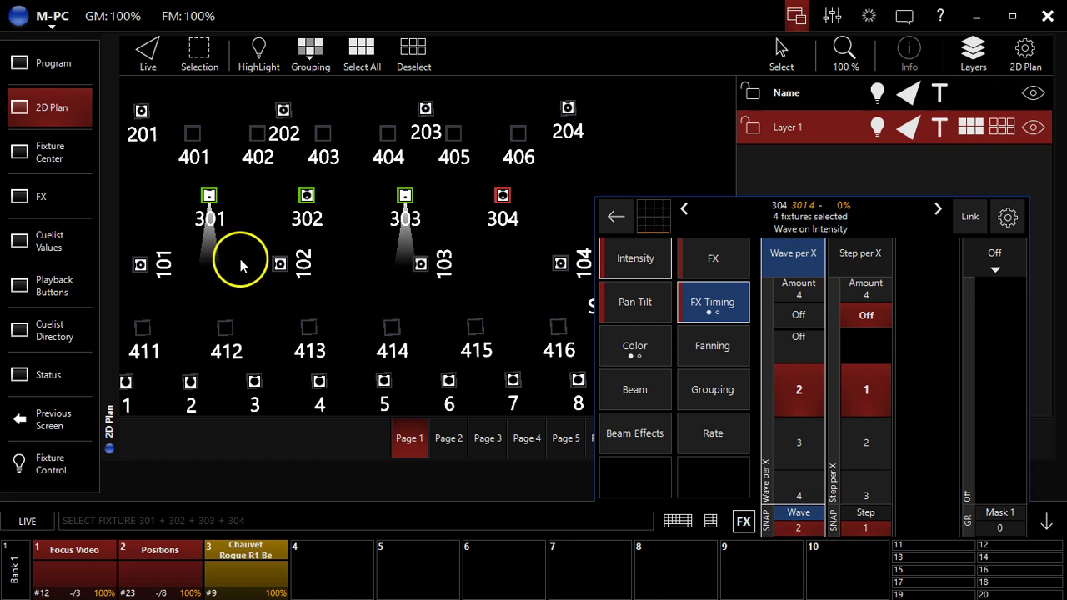
{"action": "mouse_move", "coordinate": [258, 270]}
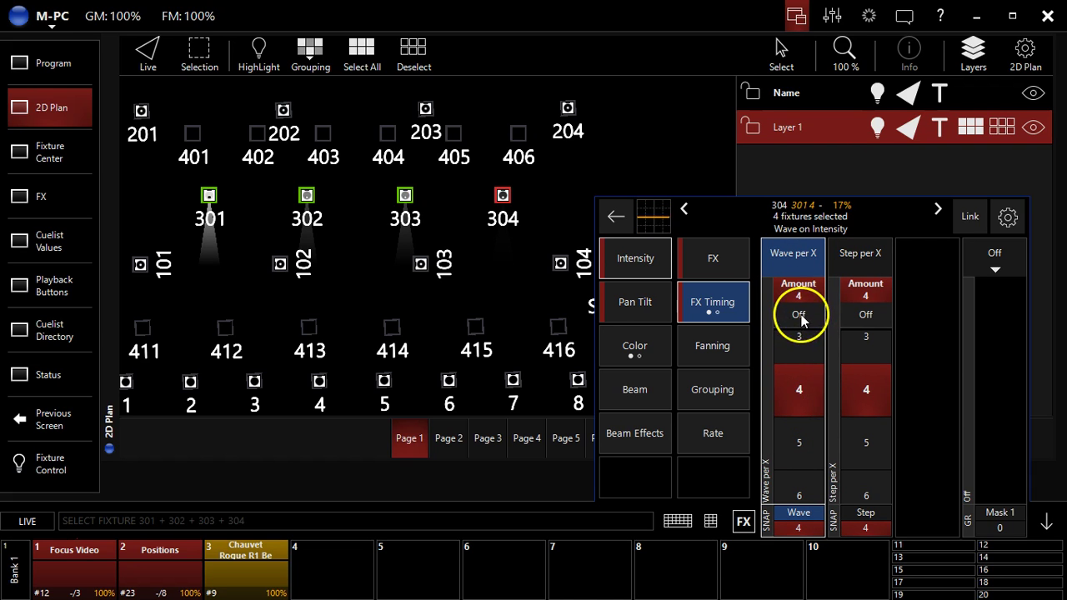
Step: Reset the wave per X back to 1, leaving step per X off
{"action": "left_click", "coordinate": [866, 314]}
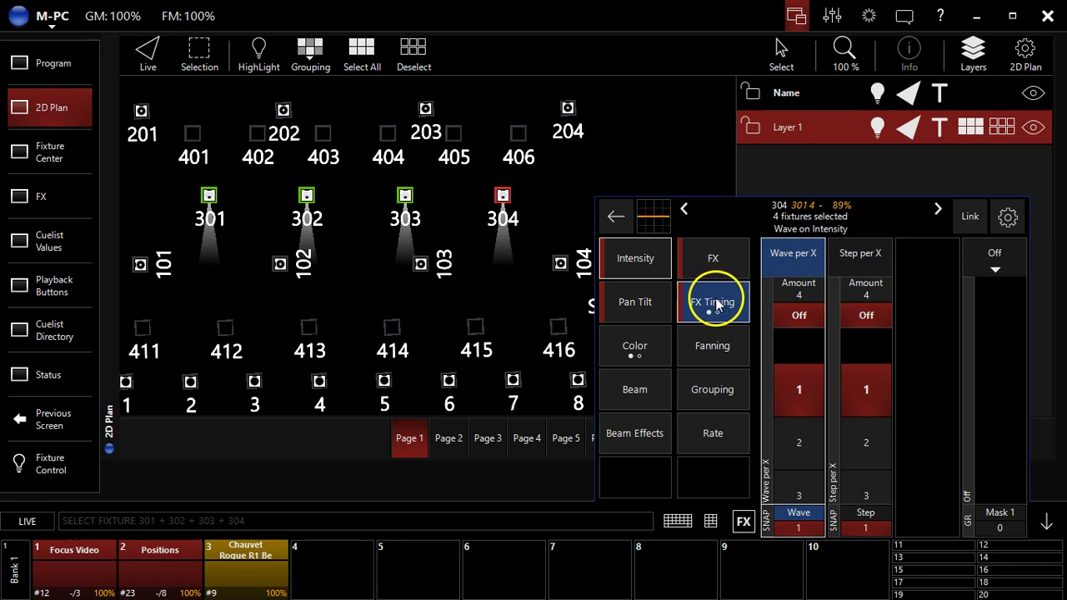
{"action": "left_click", "coordinate": [713, 302]}
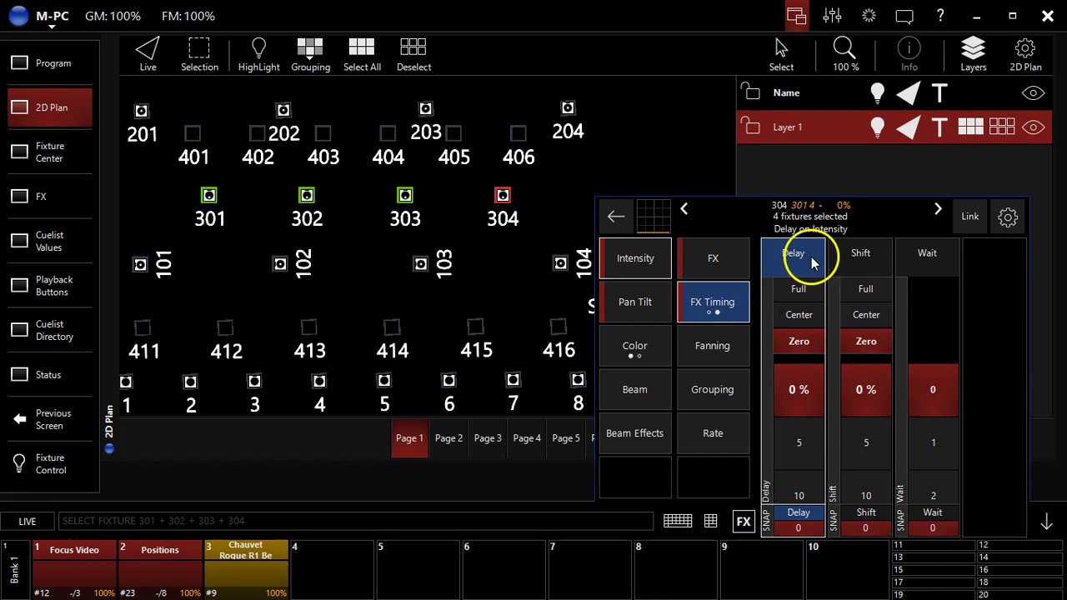
{"action": "mouse_move", "coordinate": [927, 253]}
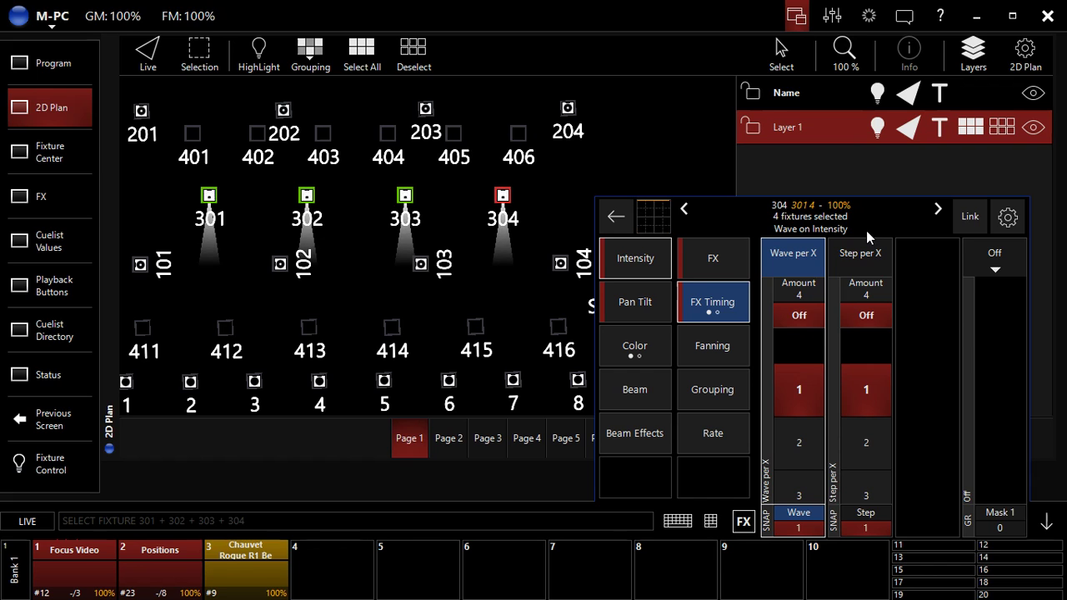
{"action": "mouse_move", "coordinate": [814, 286]}
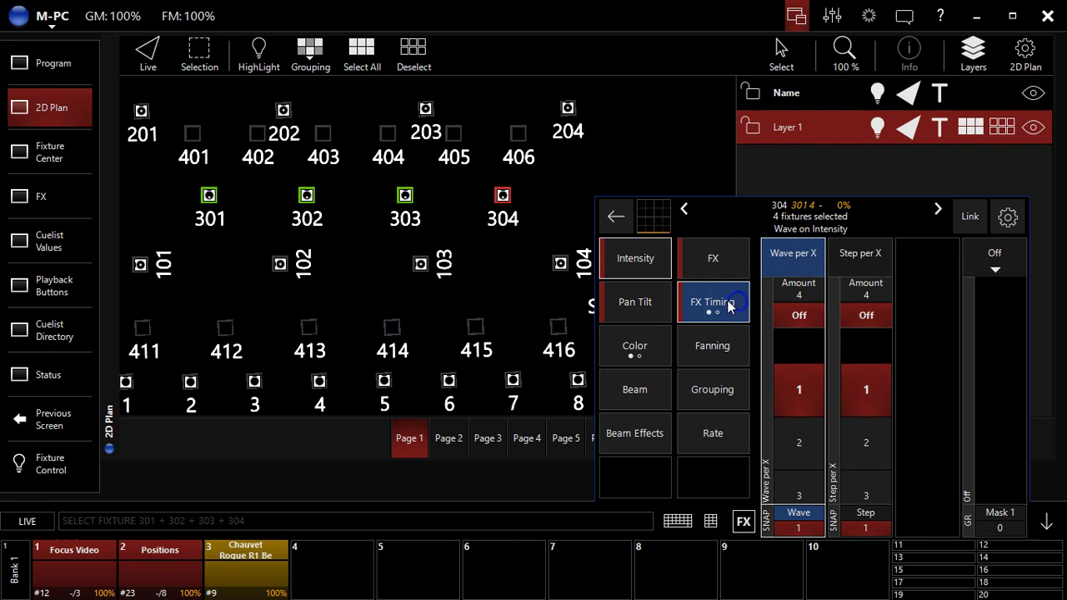
{"action": "mouse_move", "coordinate": [807, 413]}
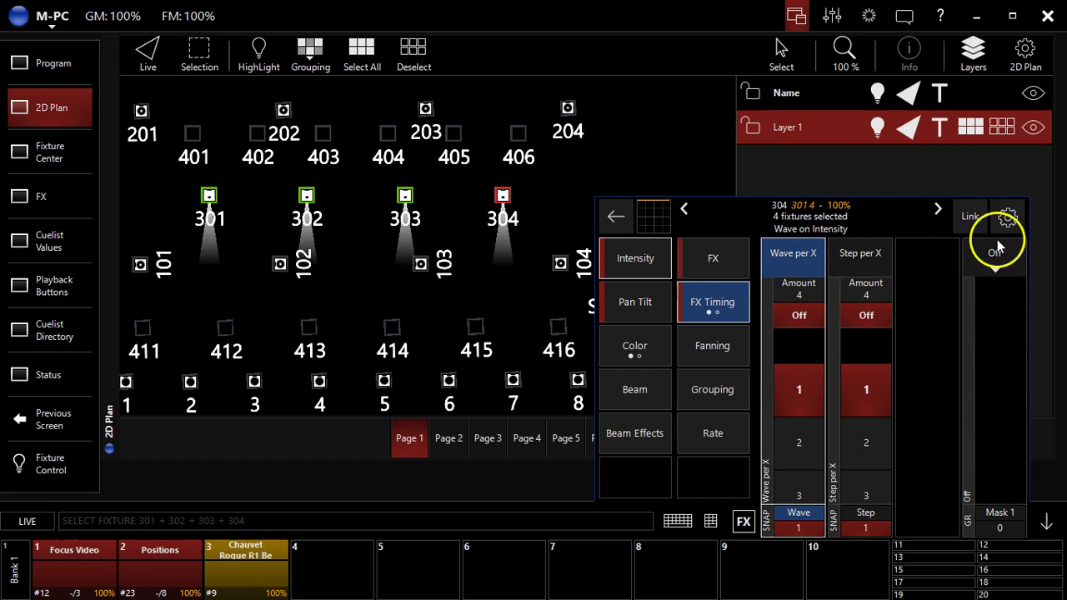
{"action": "left_click", "coordinate": [993, 253]}
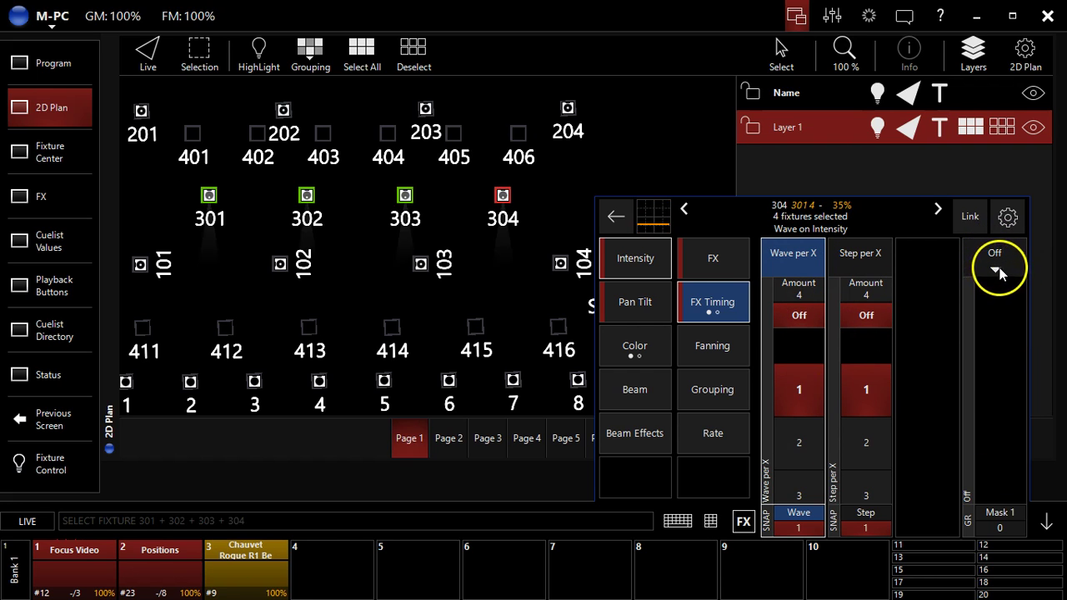
Step: Show the mask mode list (Every X, Block of X, Divide by X) with Off still current
{"action": "left_click", "coordinate": [997, 270]}
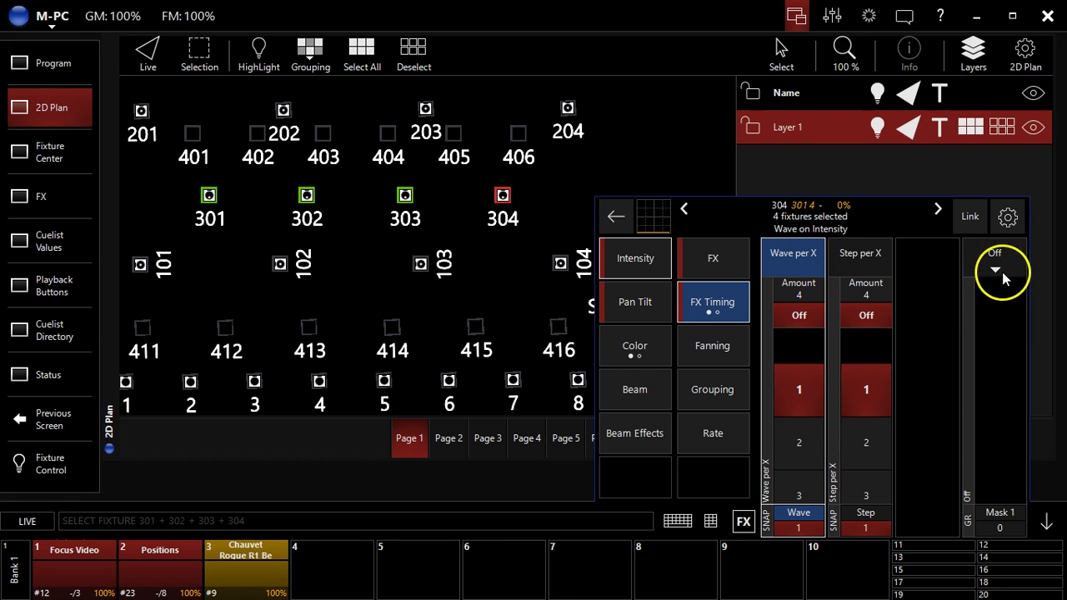
{"action": "mouse_move", "coordinate": [982, 300]}
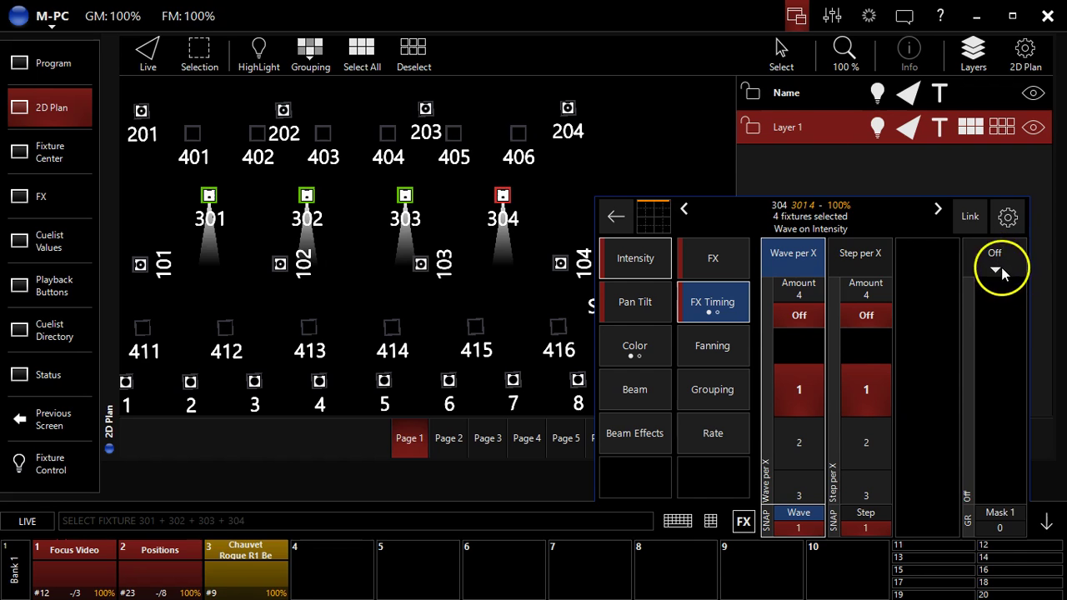
{"action": "left_click", "coordinate": [993, 258]}
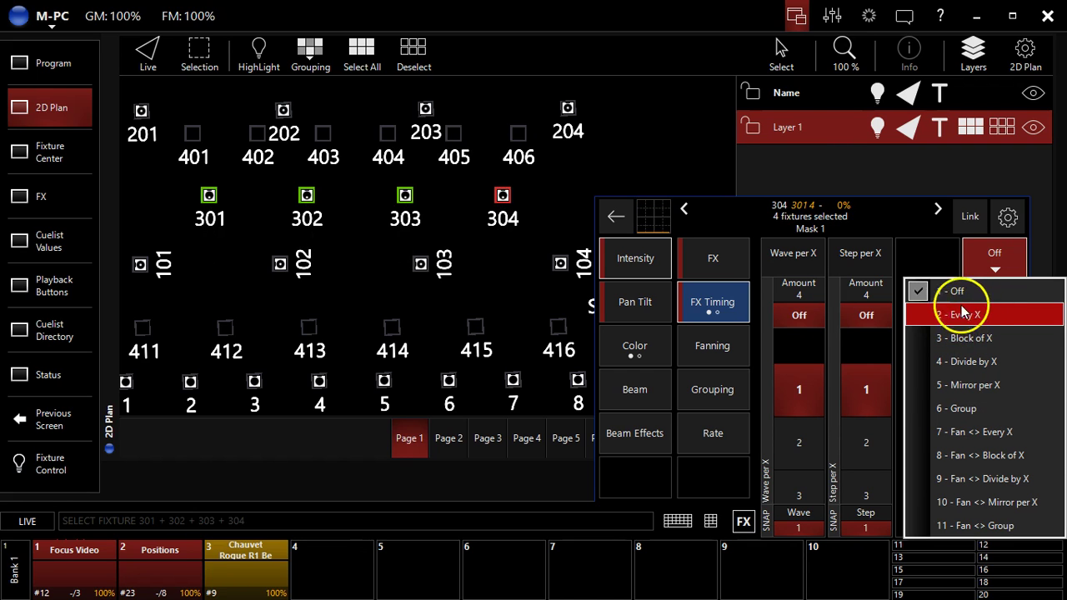
{"action": "mouse_move", "coordinate": [967, 360]}
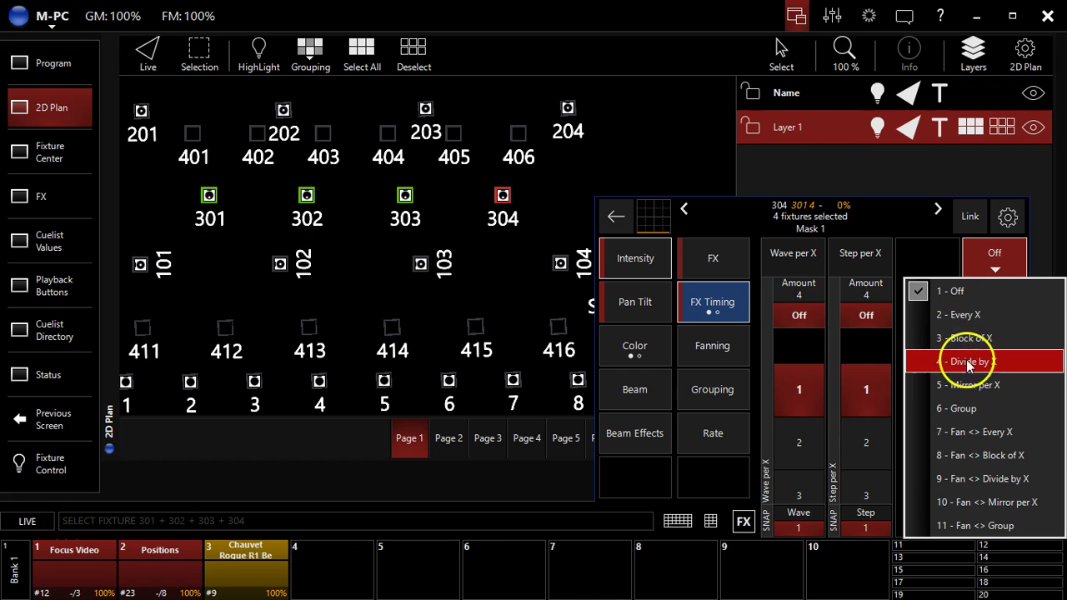
{"action": "mouse_move", "coordinate": [970, 383]}
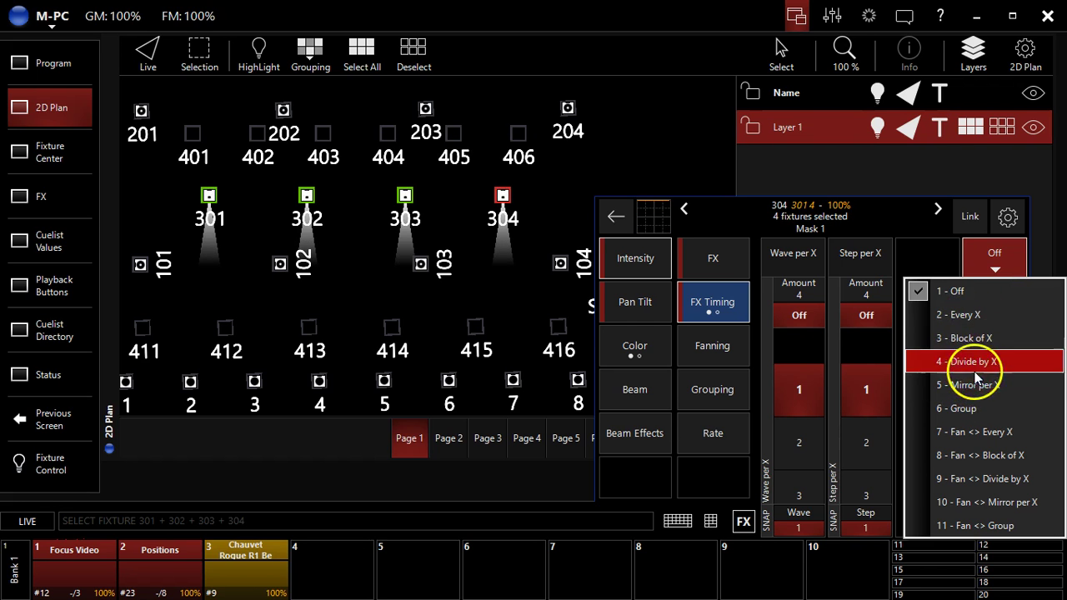
{"action": "mouse_move", "coordinate": [984, 337]}
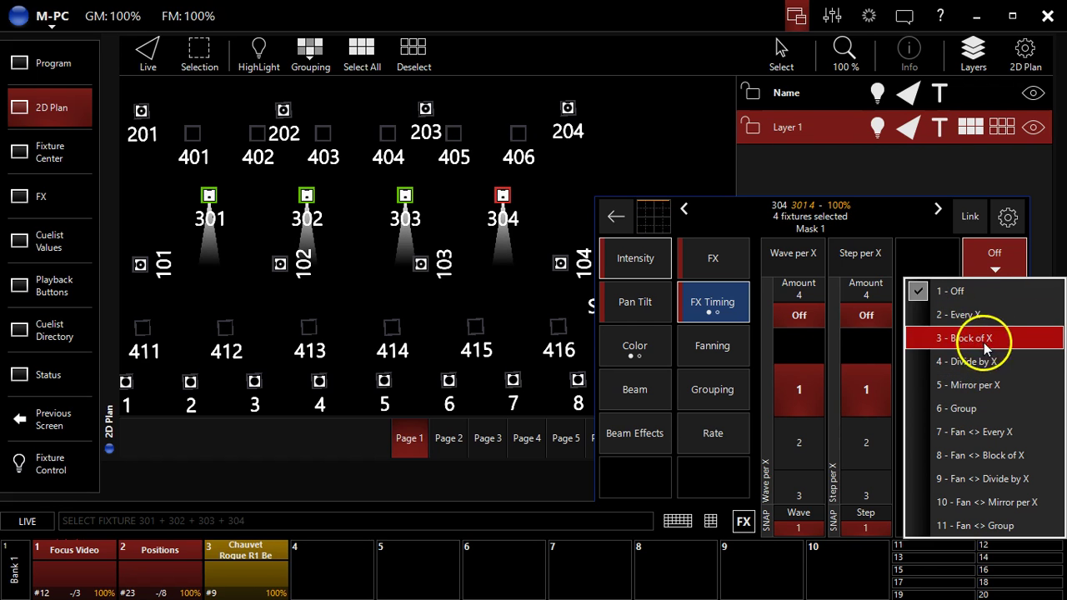
{"action": "left_click", "coordinate": [970, 313]}
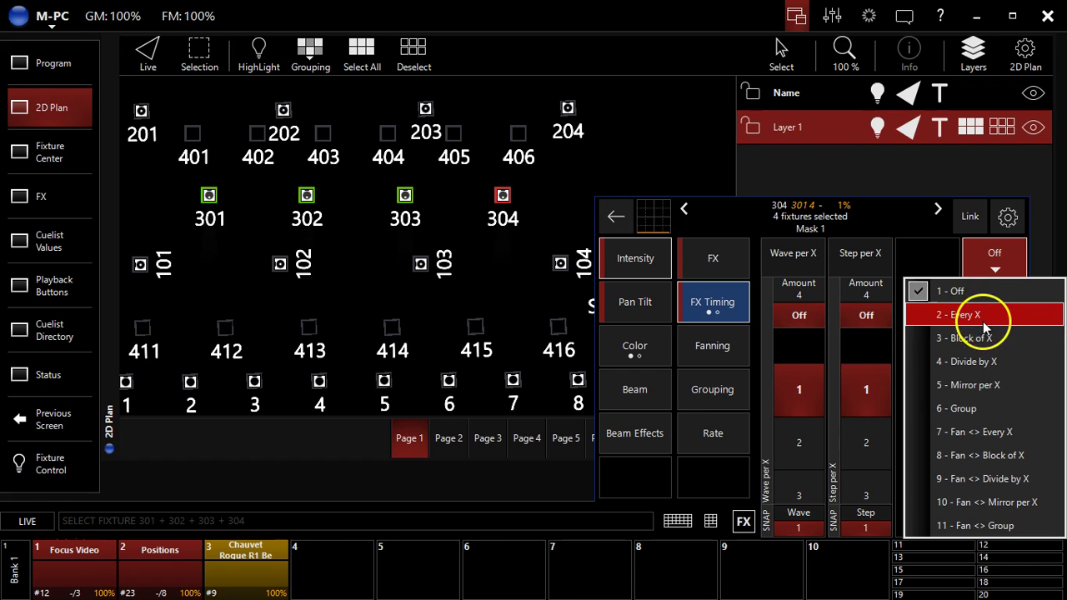
Step: Apply the Every X mask with count 4 and step per X at 1
{"action": "left_click", "coordinate": [967, 313]}
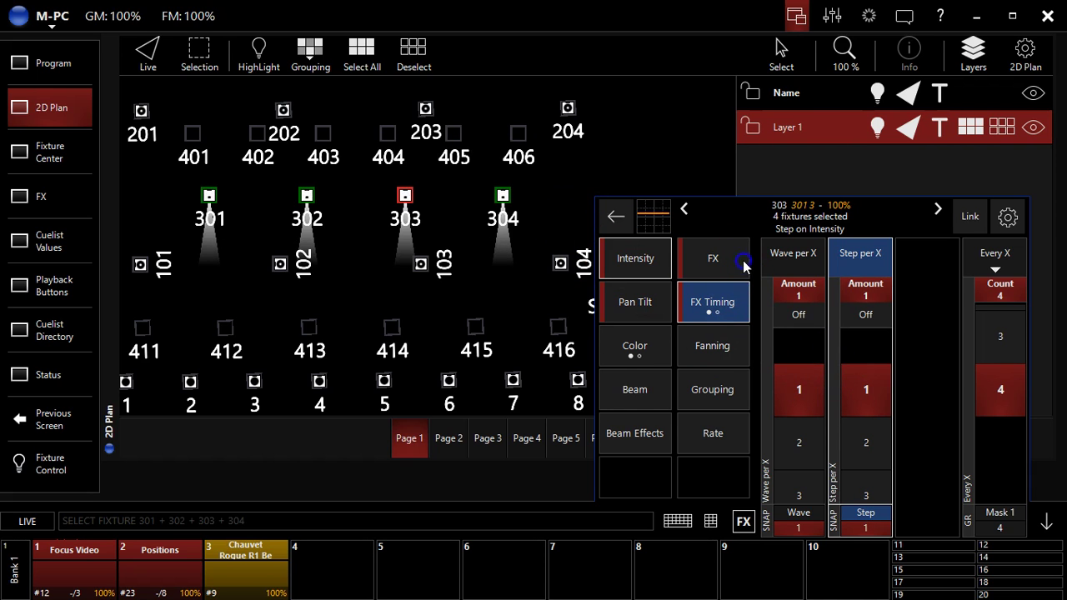
{"action": "mouse_move", "coordinate": [579, 133]}
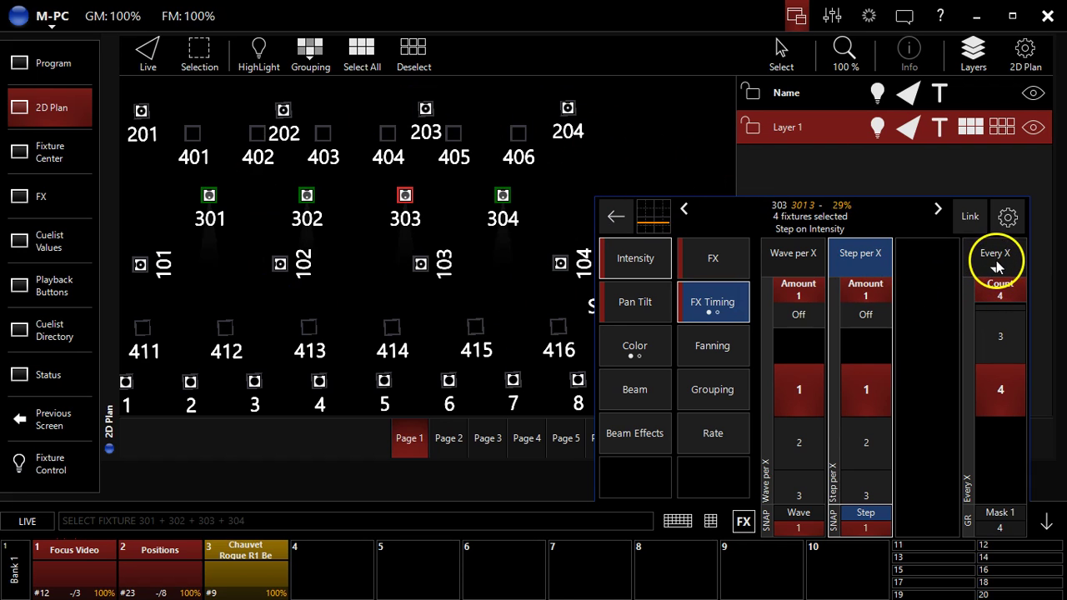
Step: Mask the effect with Fan <> Mirror per X, count 2, and step per X with amount 2
{"action": "left_click", "coordinate": [993, 254]}
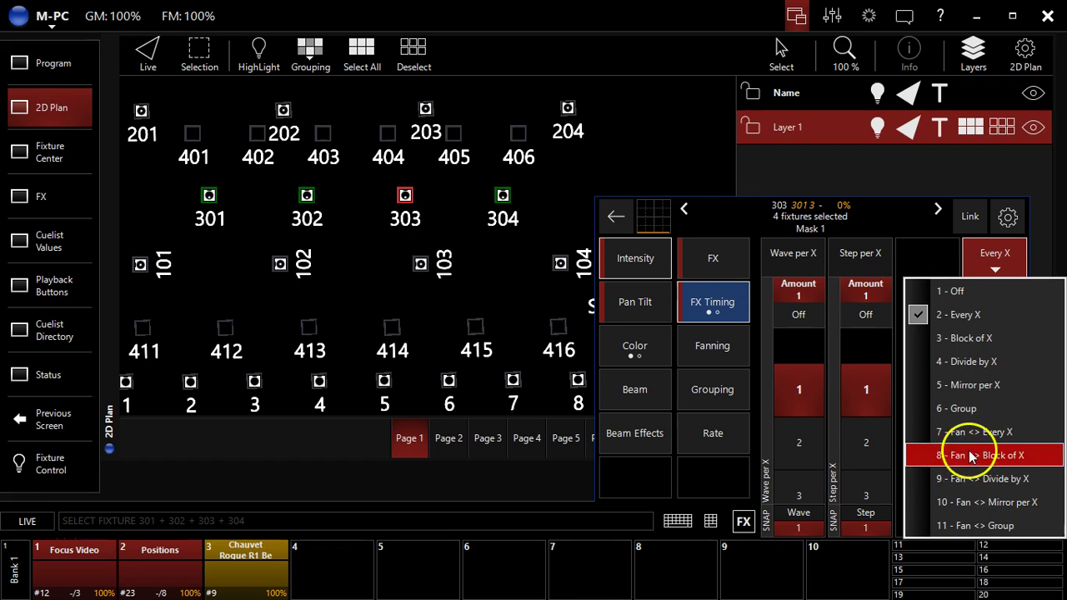
{"action": "mouse_move", "coordinate": [984, 431]}
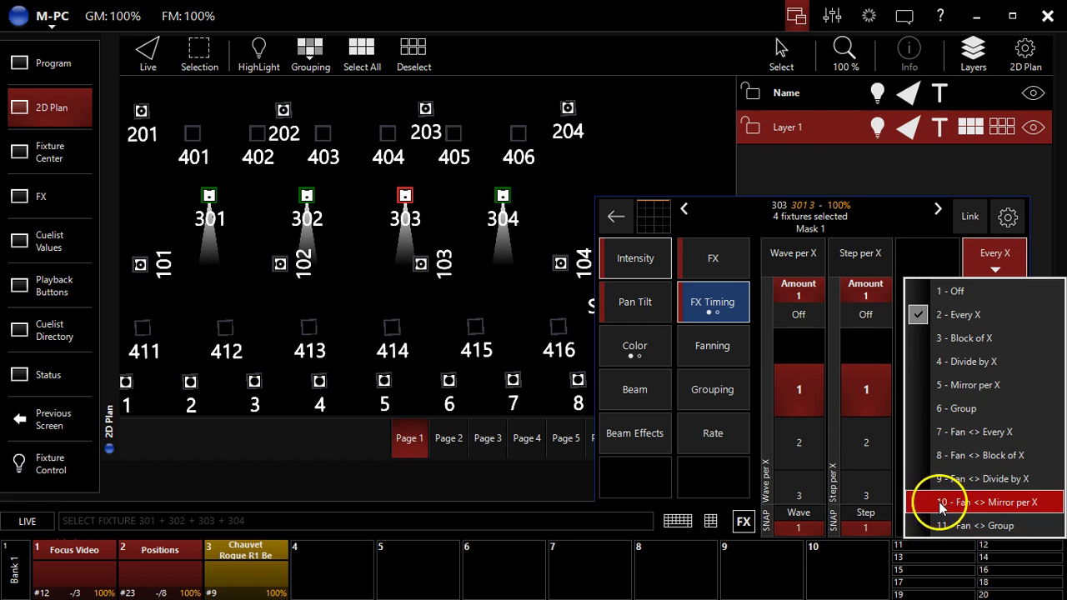
{"action": "left_click", "coordinate": [992, 502]}
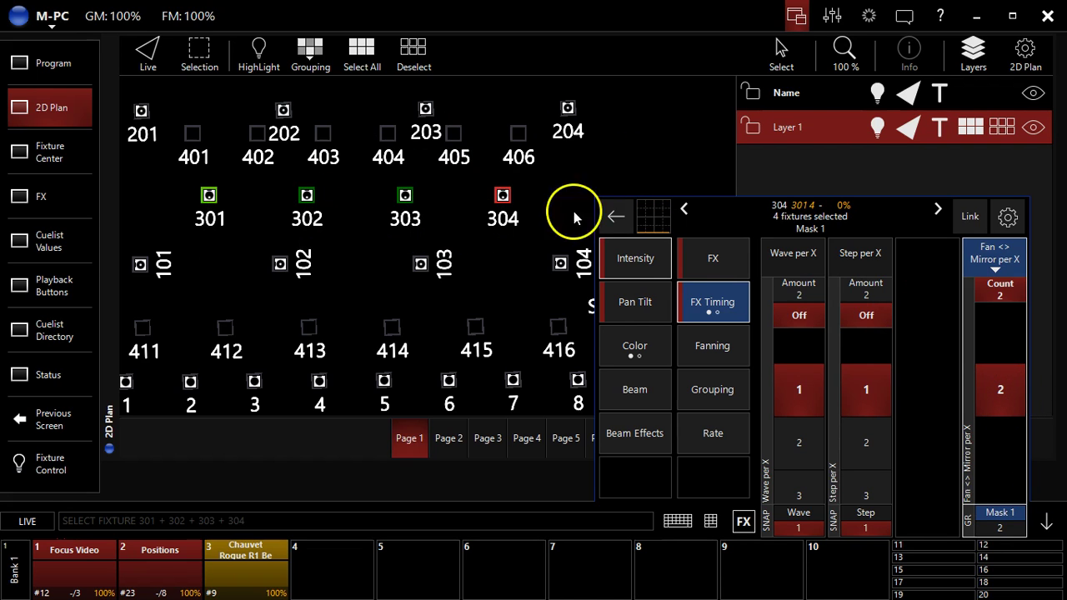
{"action": "mouse_move", "coordinate": [854, 437]}
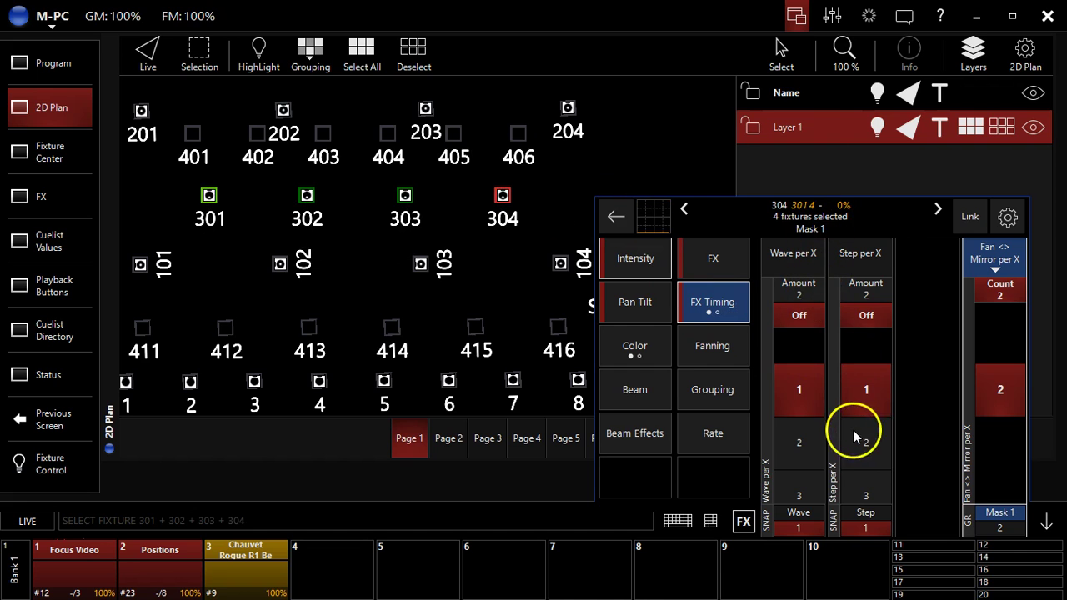
{"action": "left_click", "coordinate": [866, 432]}
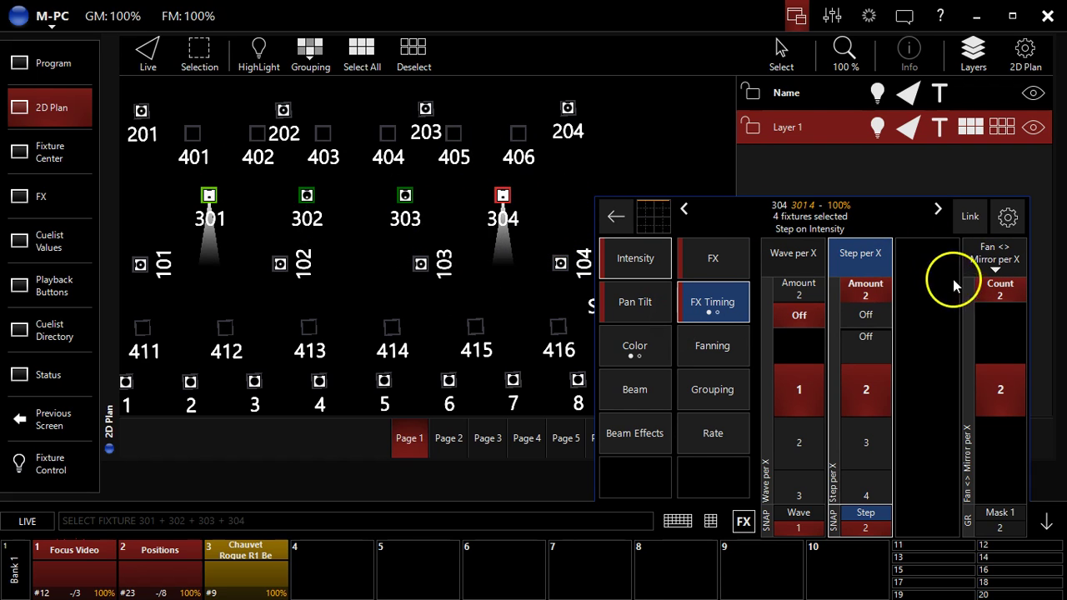
{"action": "mouse_move", "coordinate": [1000, 390]}
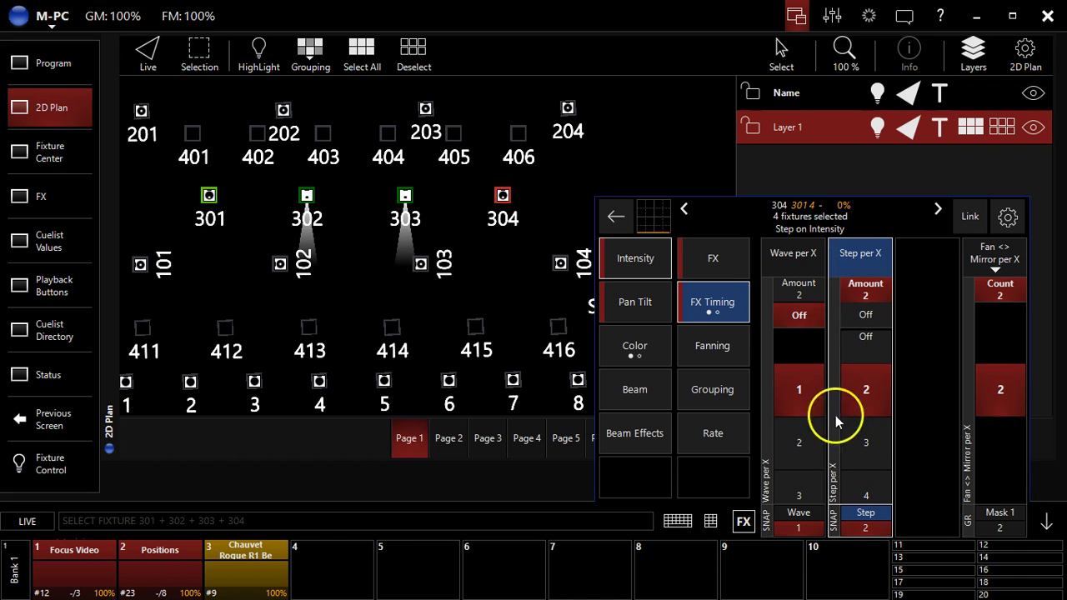
{"action": "mouse_move", "coordinate": [942, 342]}
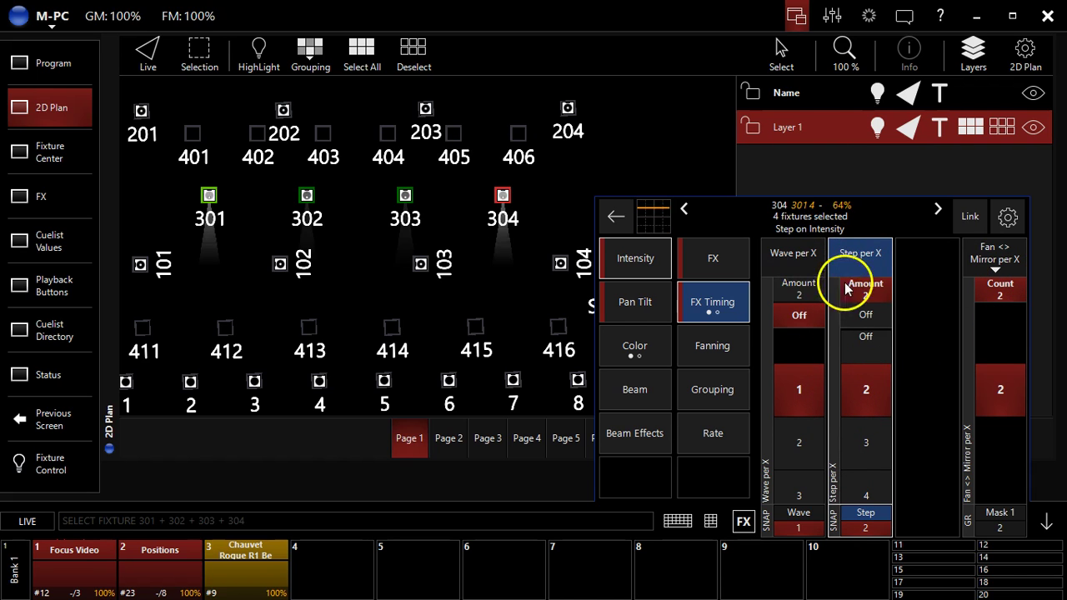
{"action": "left_click", "coordinate": [865, 313]}
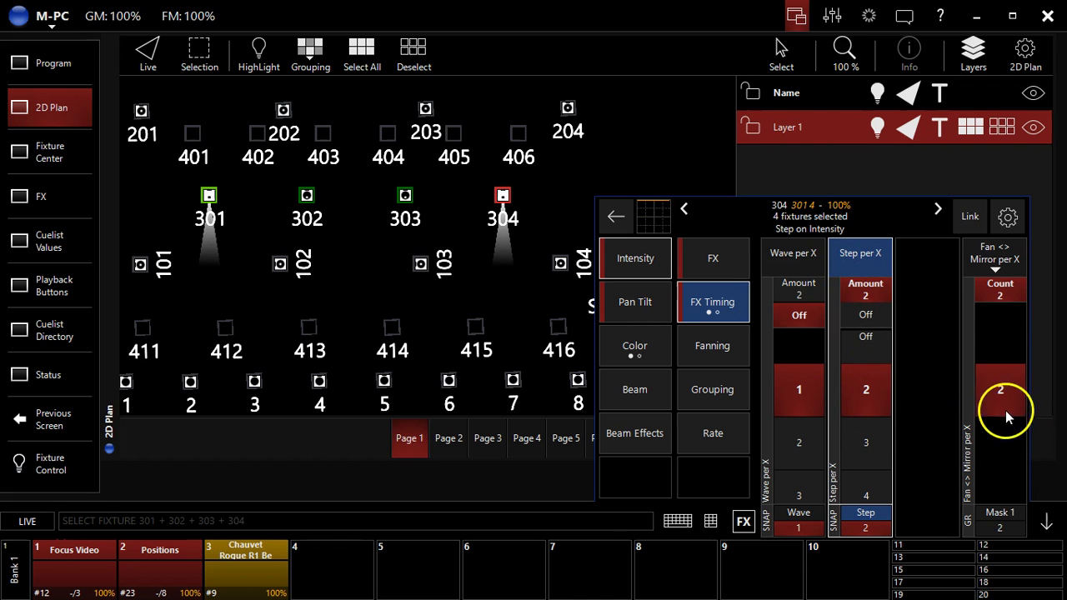
{"action": "left_click", "coordinate": [1000, 313]}
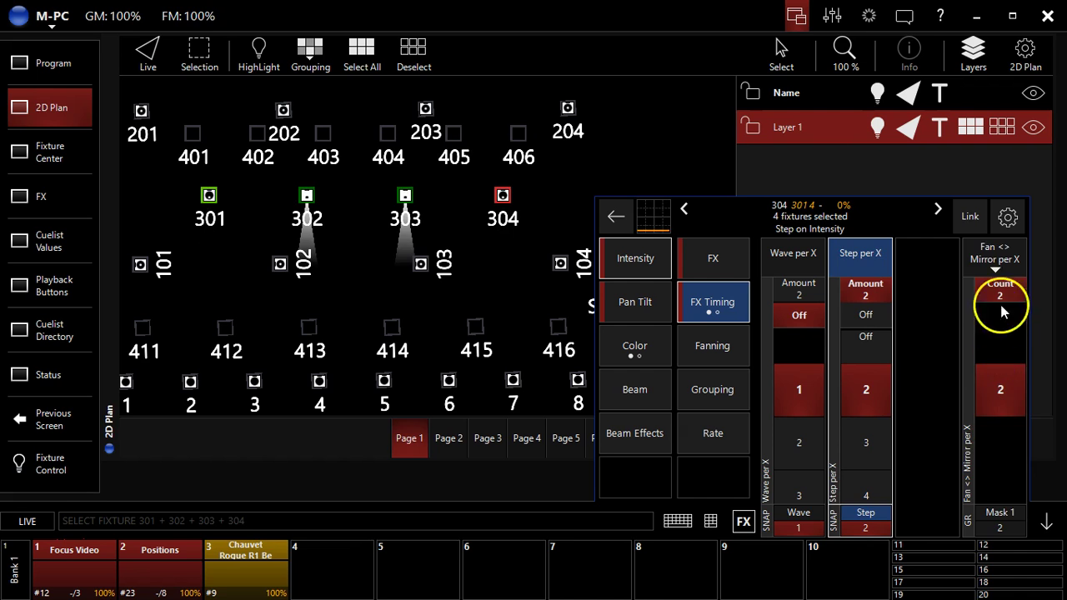
Step: Try Fan <> Divide by X, then settle on Fan <> Block of X with count 4
{"action": "left_click", "coordinate": [994, 253]}
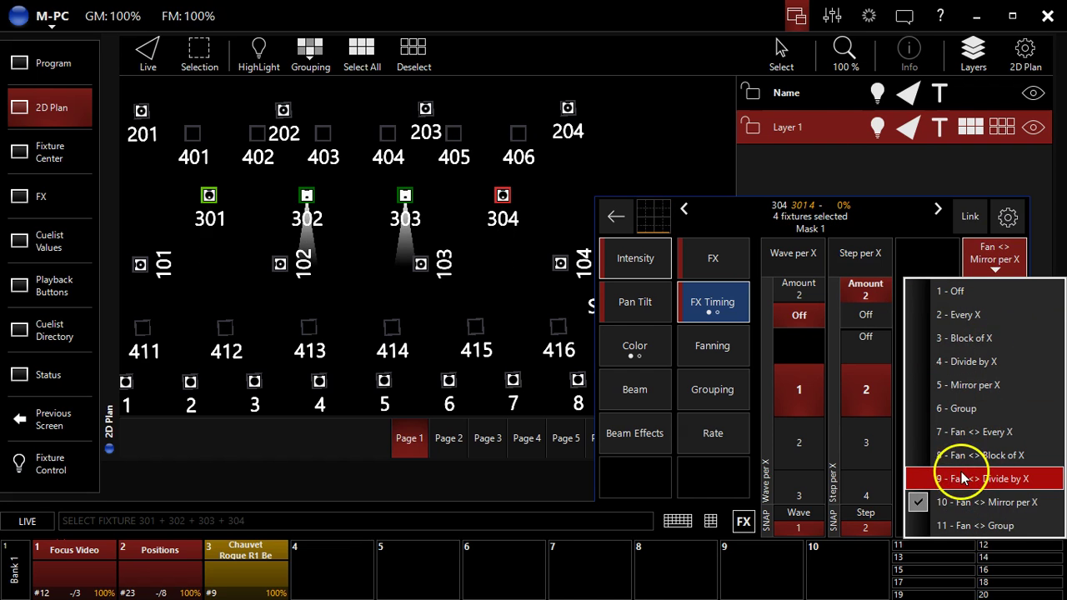
{"action": "left_click", "coordinate": [984, 479]}
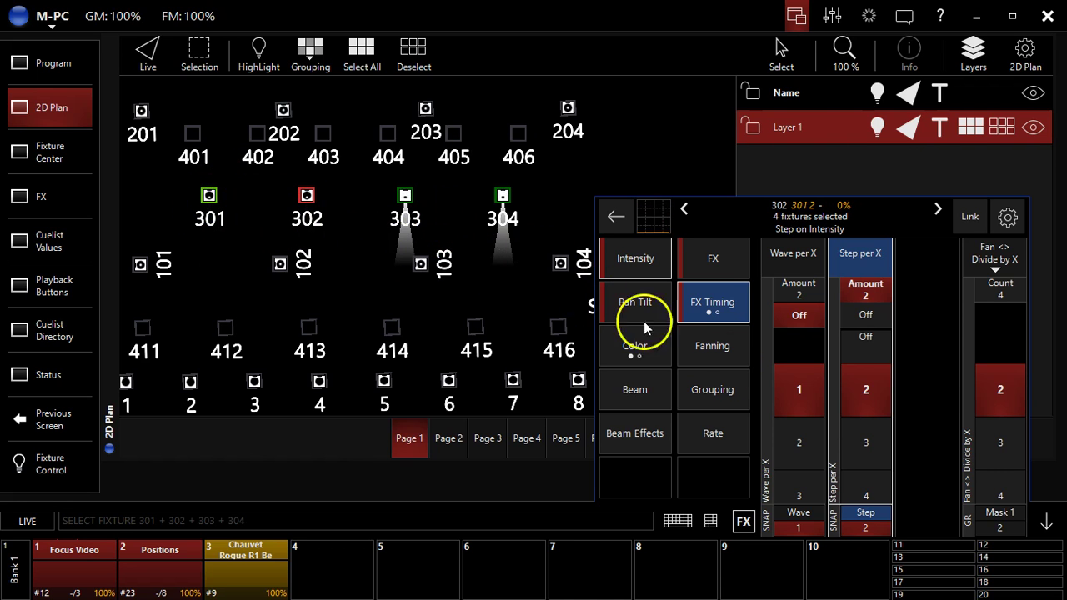
{"action": "left_click", "coordinate": [865, 315]}
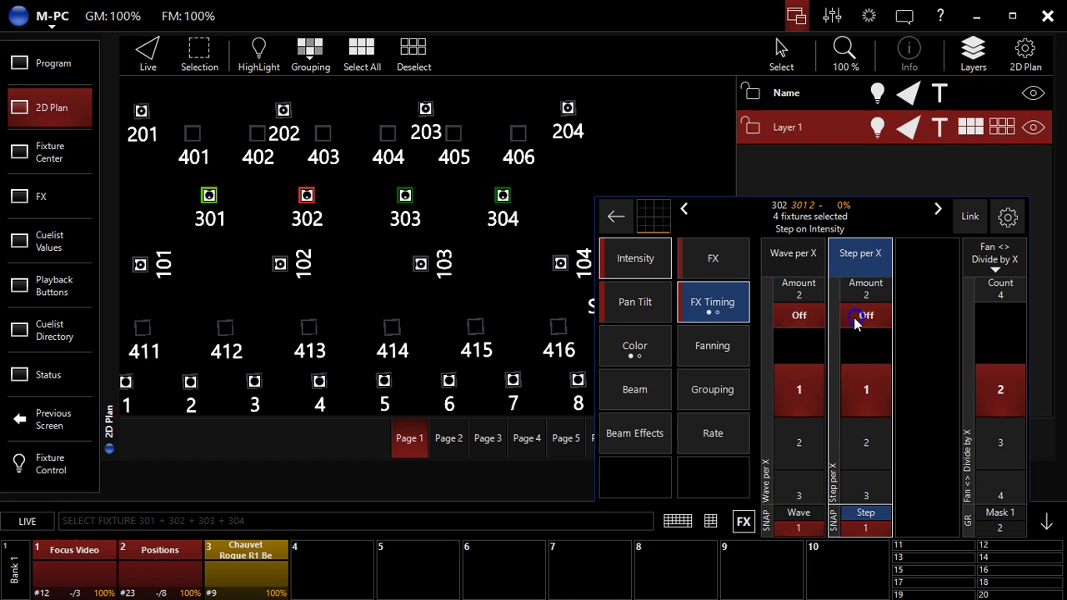
{"action": "left_click", "coordinate": [994, 254]}
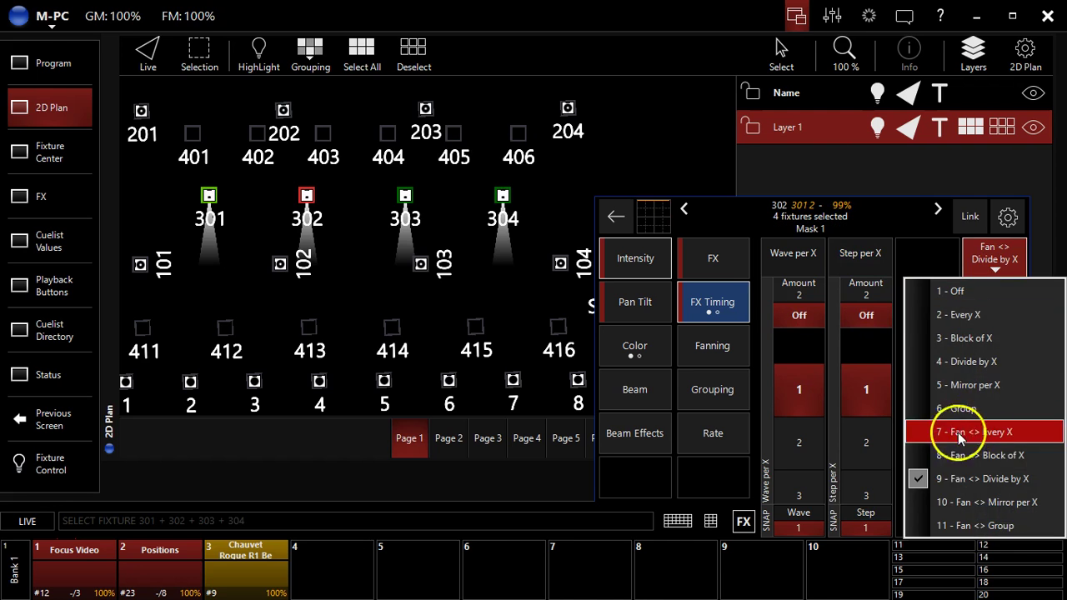
{"action": "left_click", "coordinate": [984, 455]}
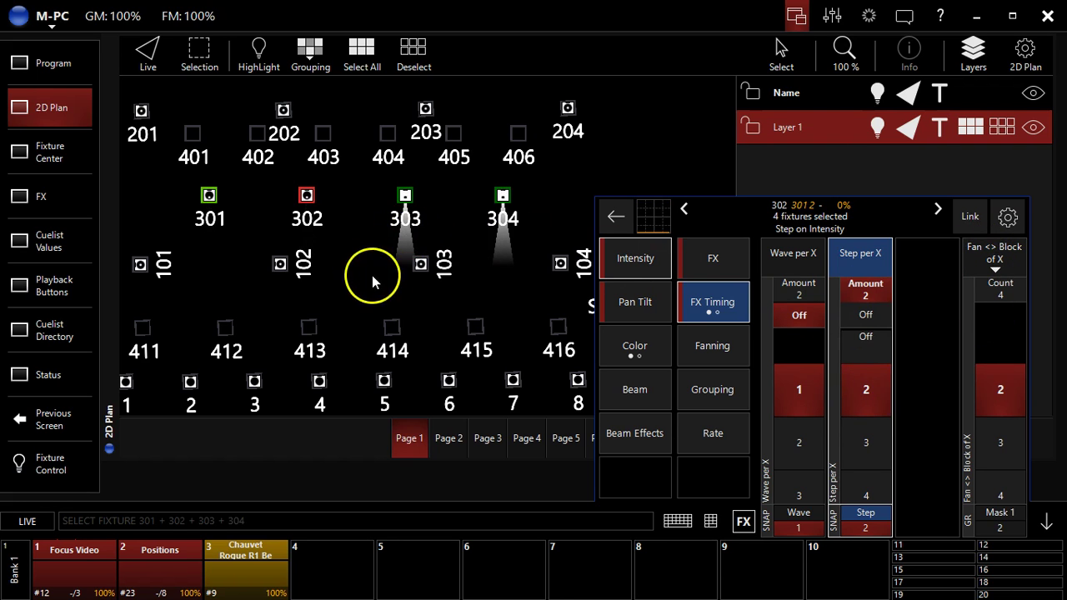
{"action": "mouse_move", "coordinate": [354, 240]}
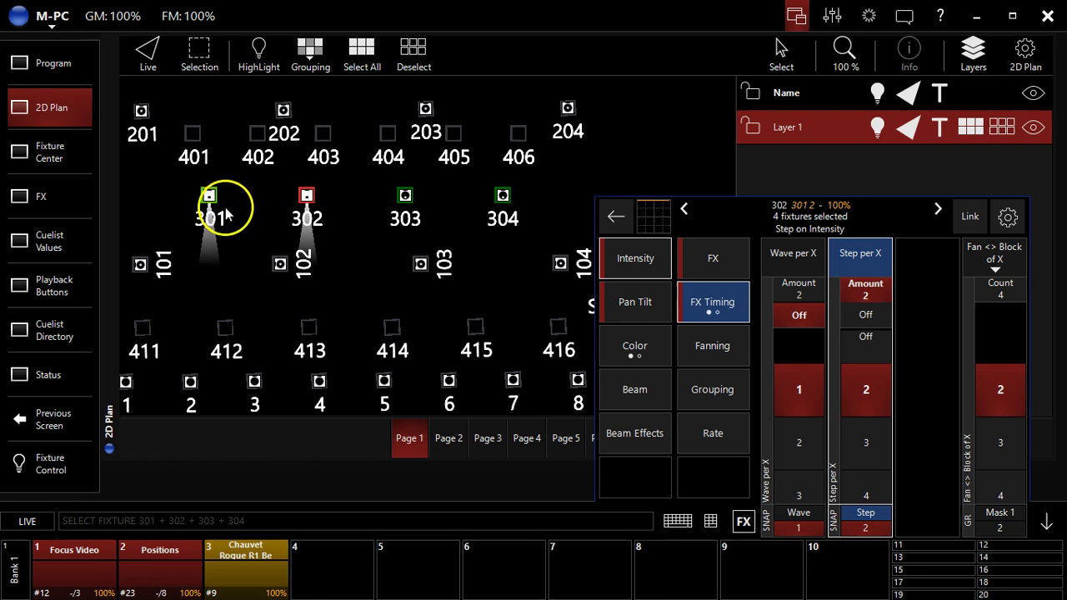
{"action": "mouse_move", "coordinate": [267, 225]}
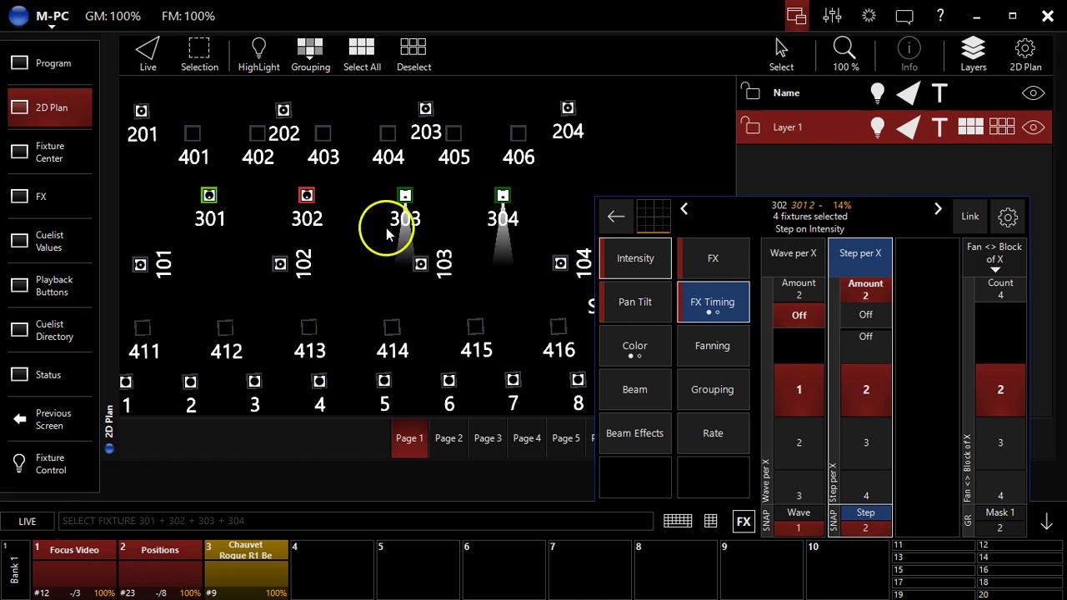
Step: Try Fan <> Divide by X again, then set the mask to Fan <> Every X with count 4
{"action": "left_click", "coordinate": [994, 259]}
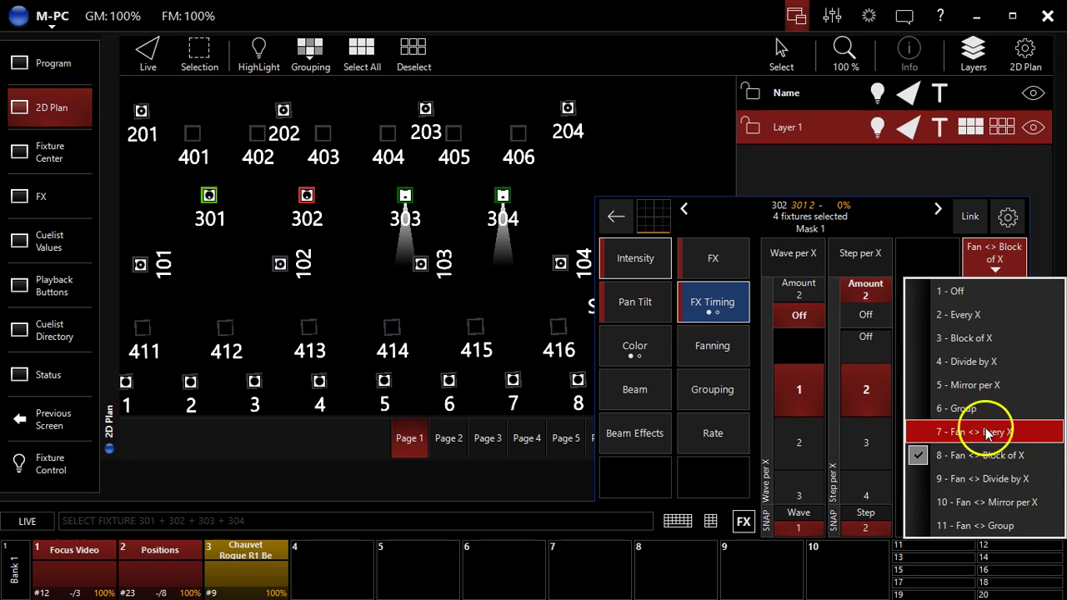
{"action": "left_click", "coordinate": [983, 478]}
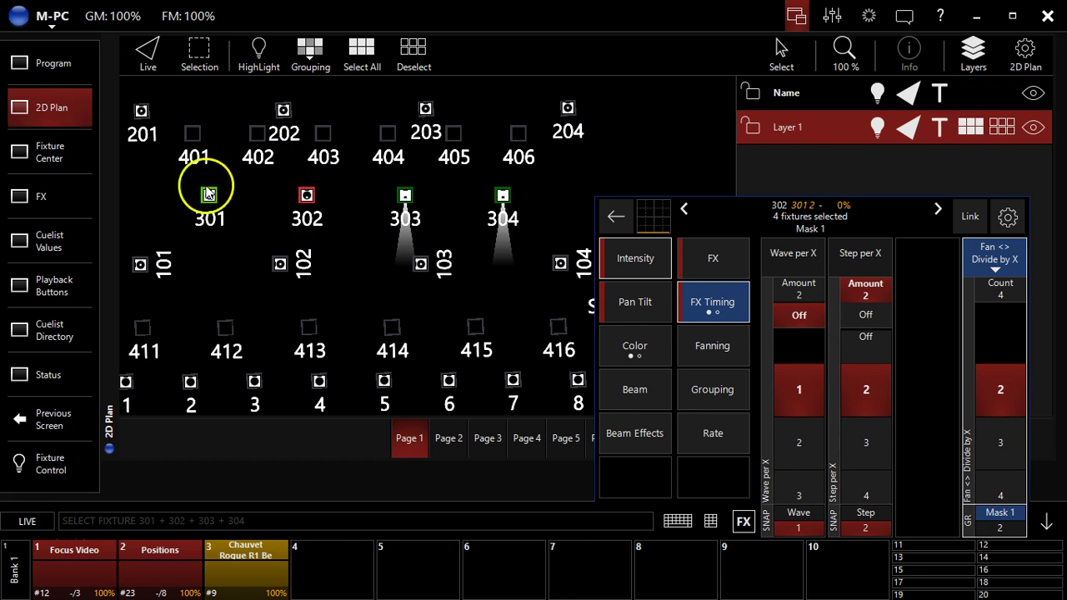
{"action": "left_click", "coordinate": [994, 259]}
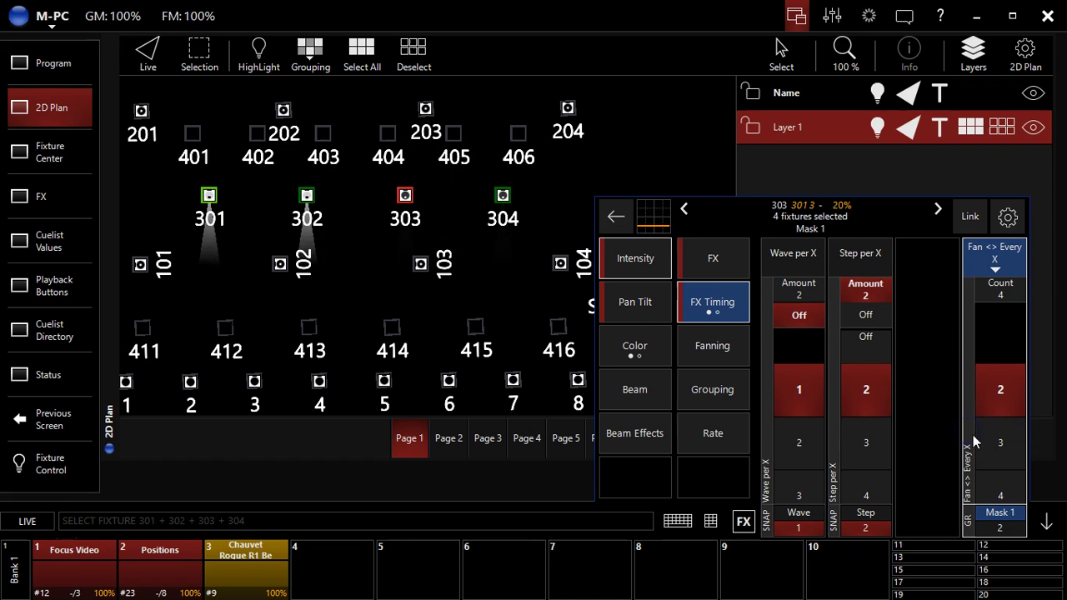
{"action": "left_click", "coordinate": [866, 337]}
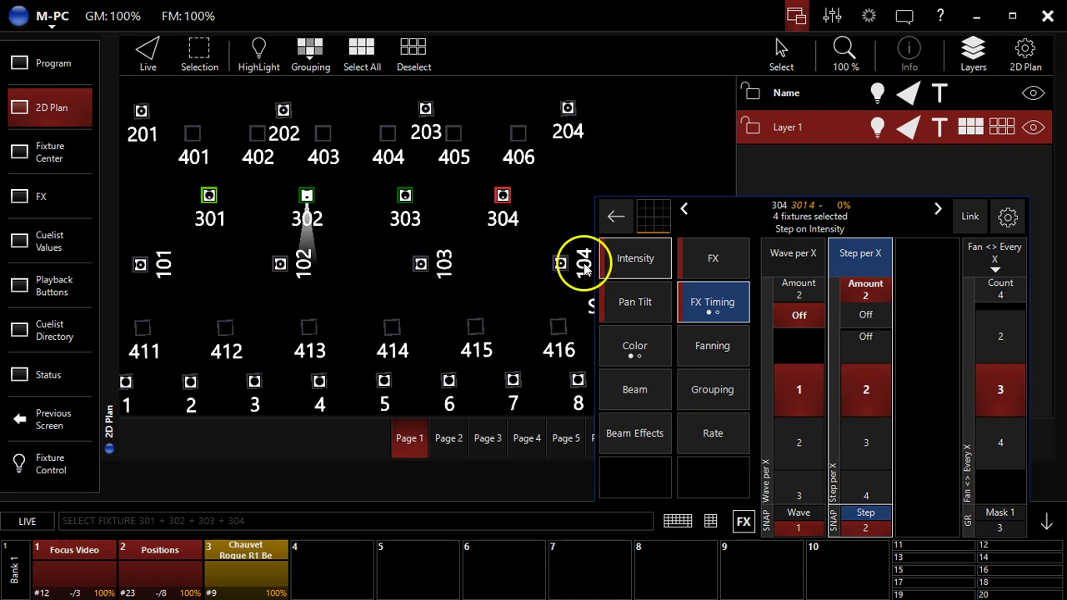
{"action": "mouse_move", "coordinate": [237, 237]}
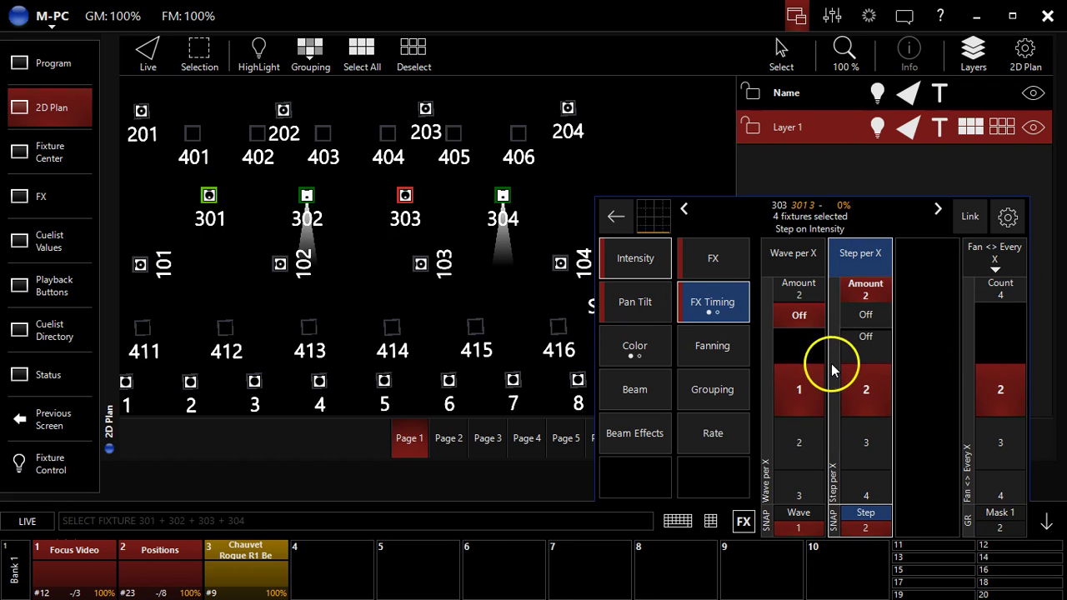
{"action": "mouse_move", "coordinate": [847, 400]}
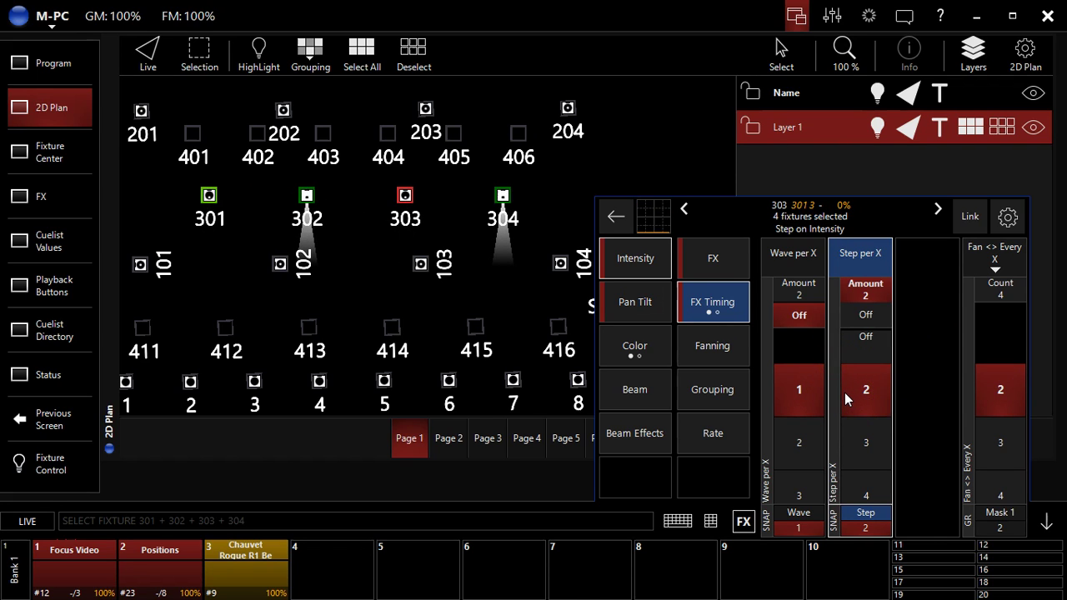